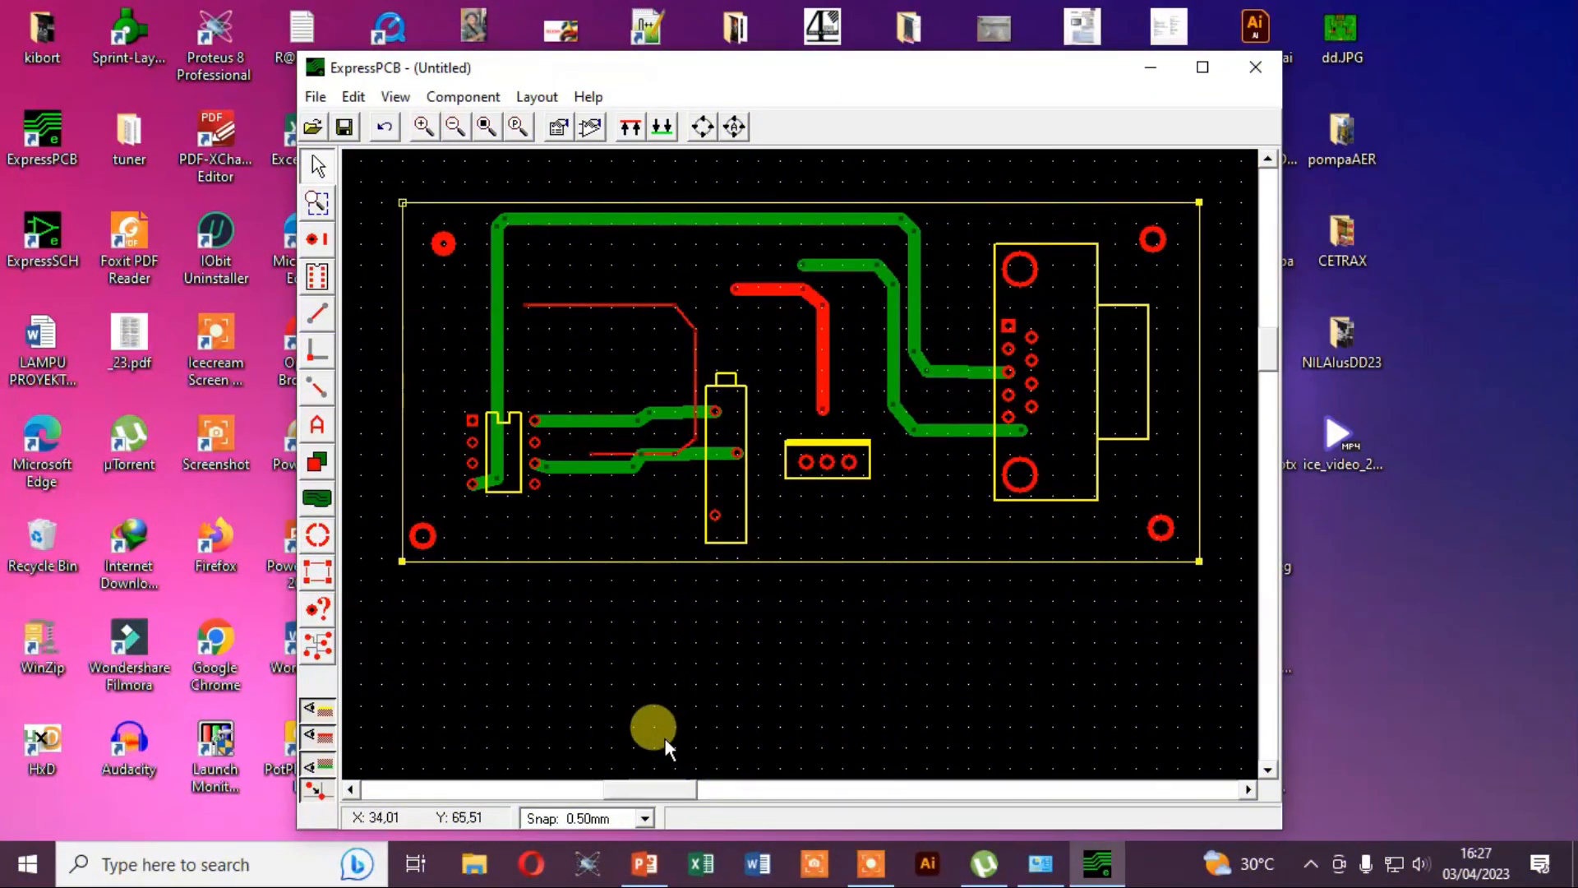
Step: Adjust the existing layout elements around the board before adding the new trace
left_click_drag(652, 725, 791, 419)
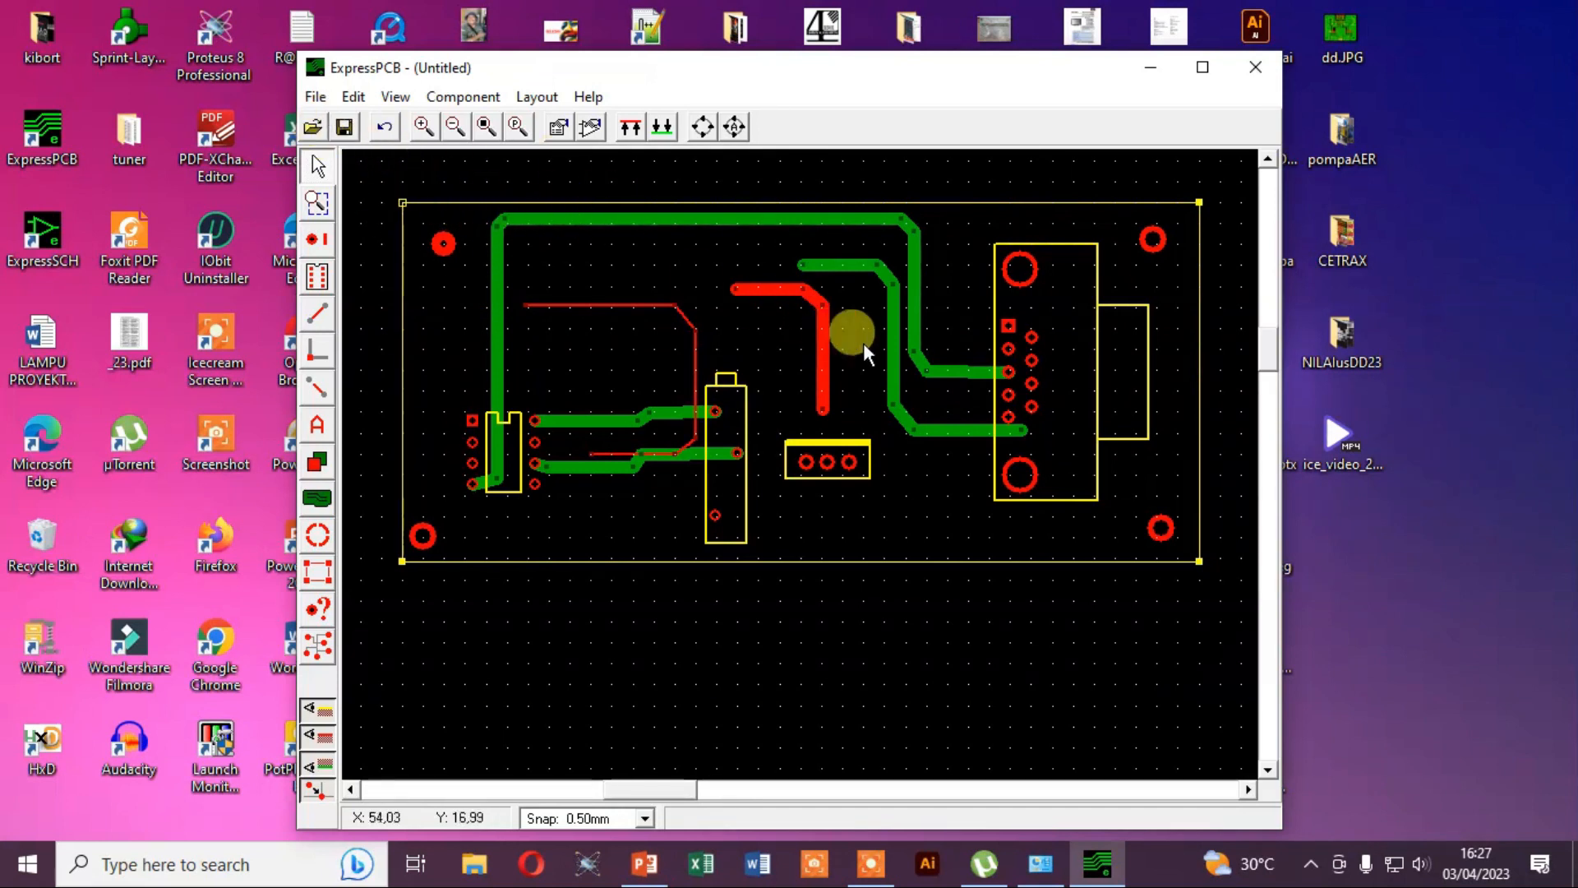
left_click_drag(850, 332, 926, 393)
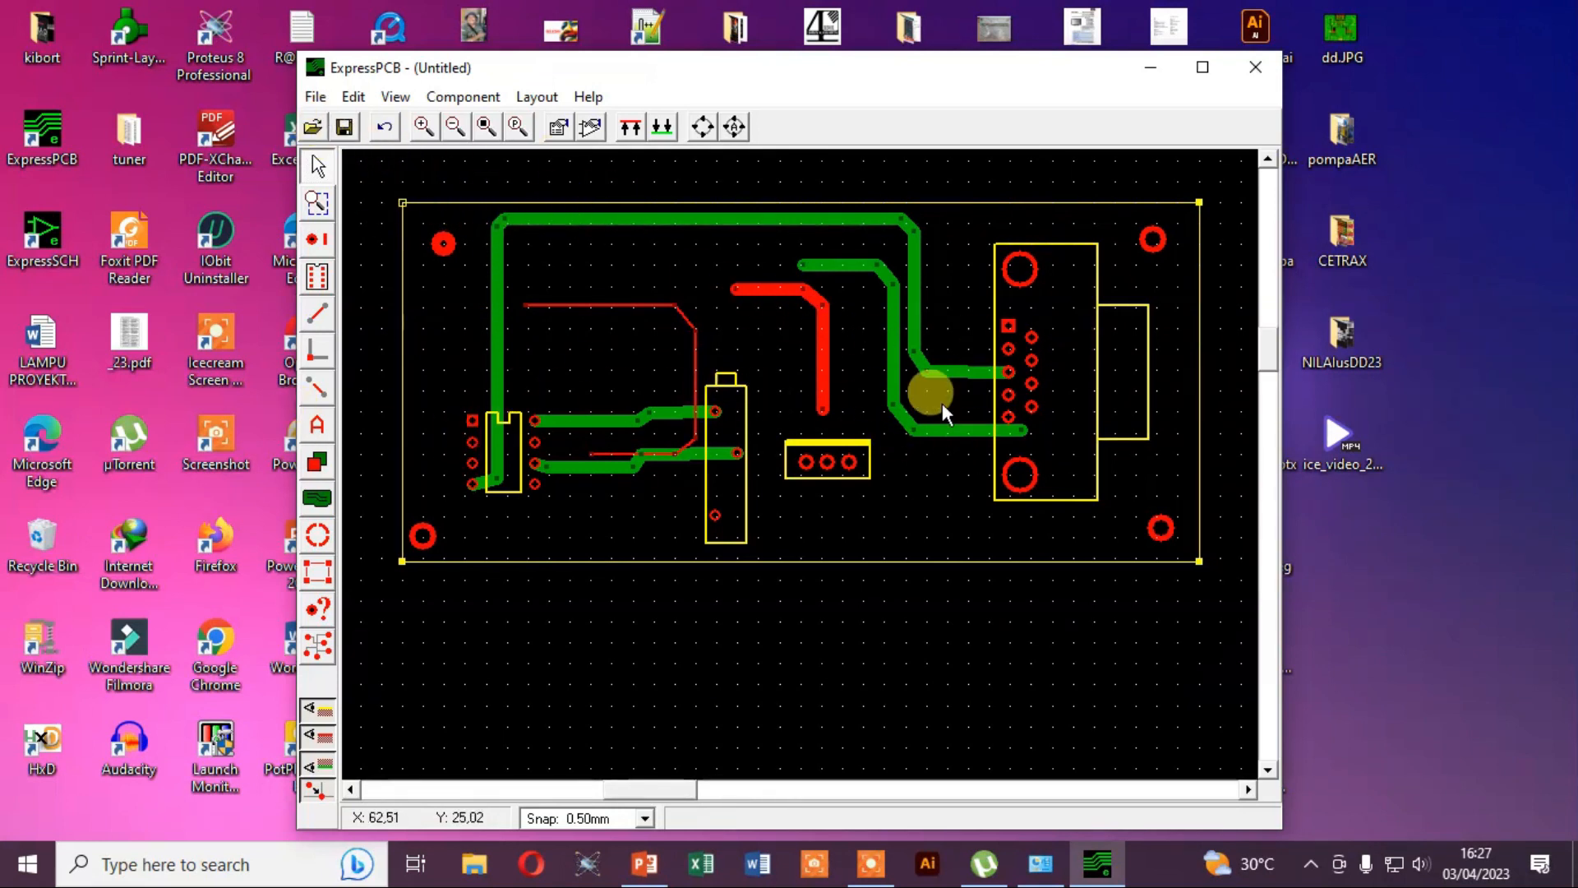
left_click_drag(925, 393, 806, 347)
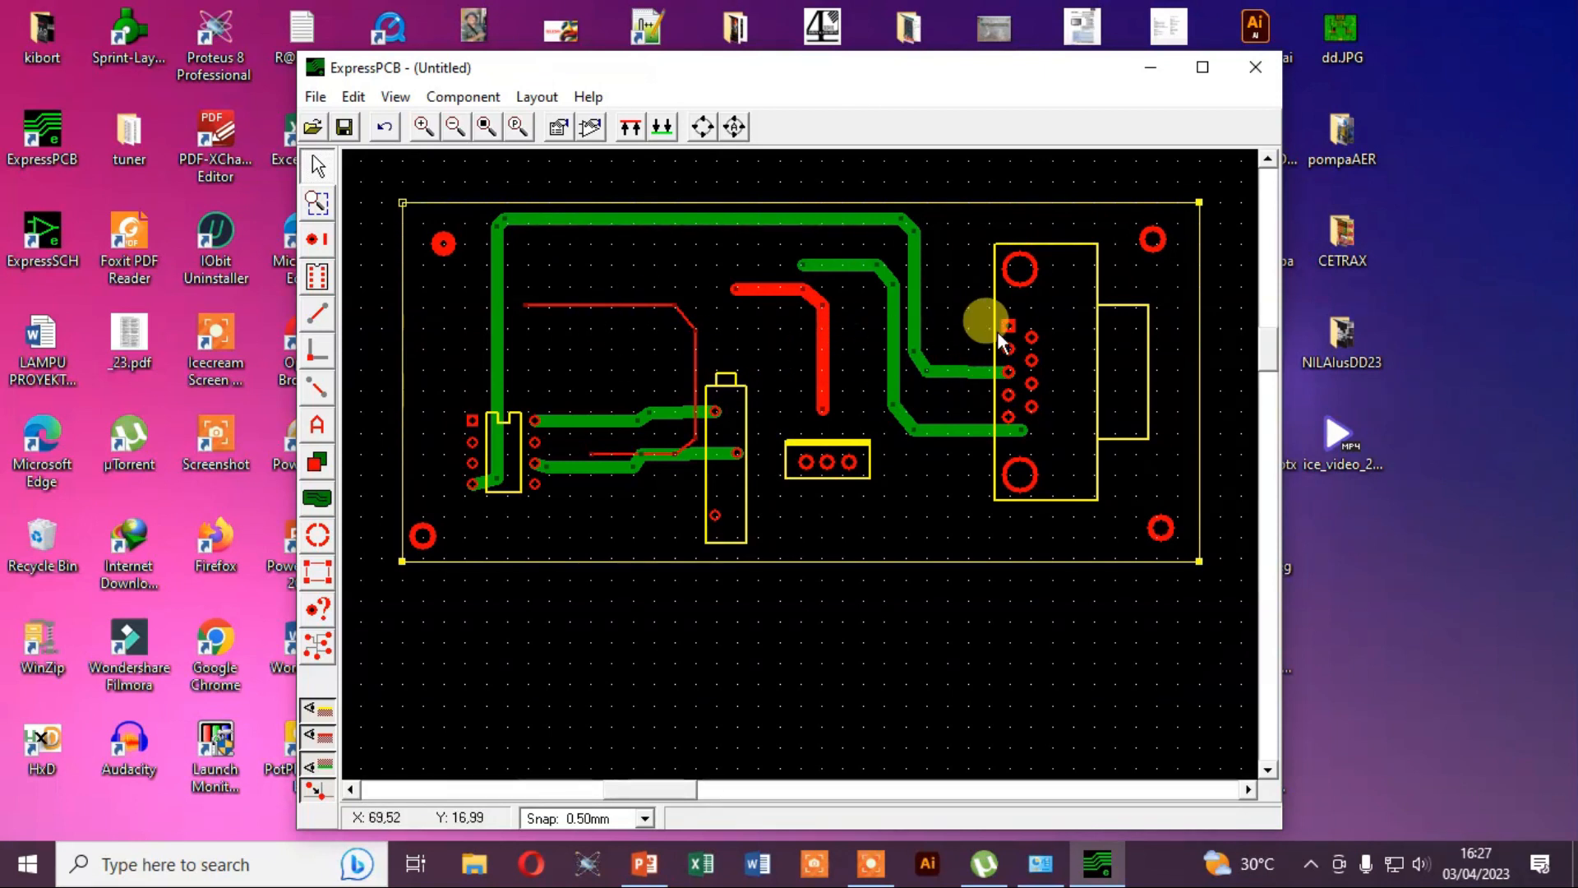
left_click_drag(991, 327, 403, 181)
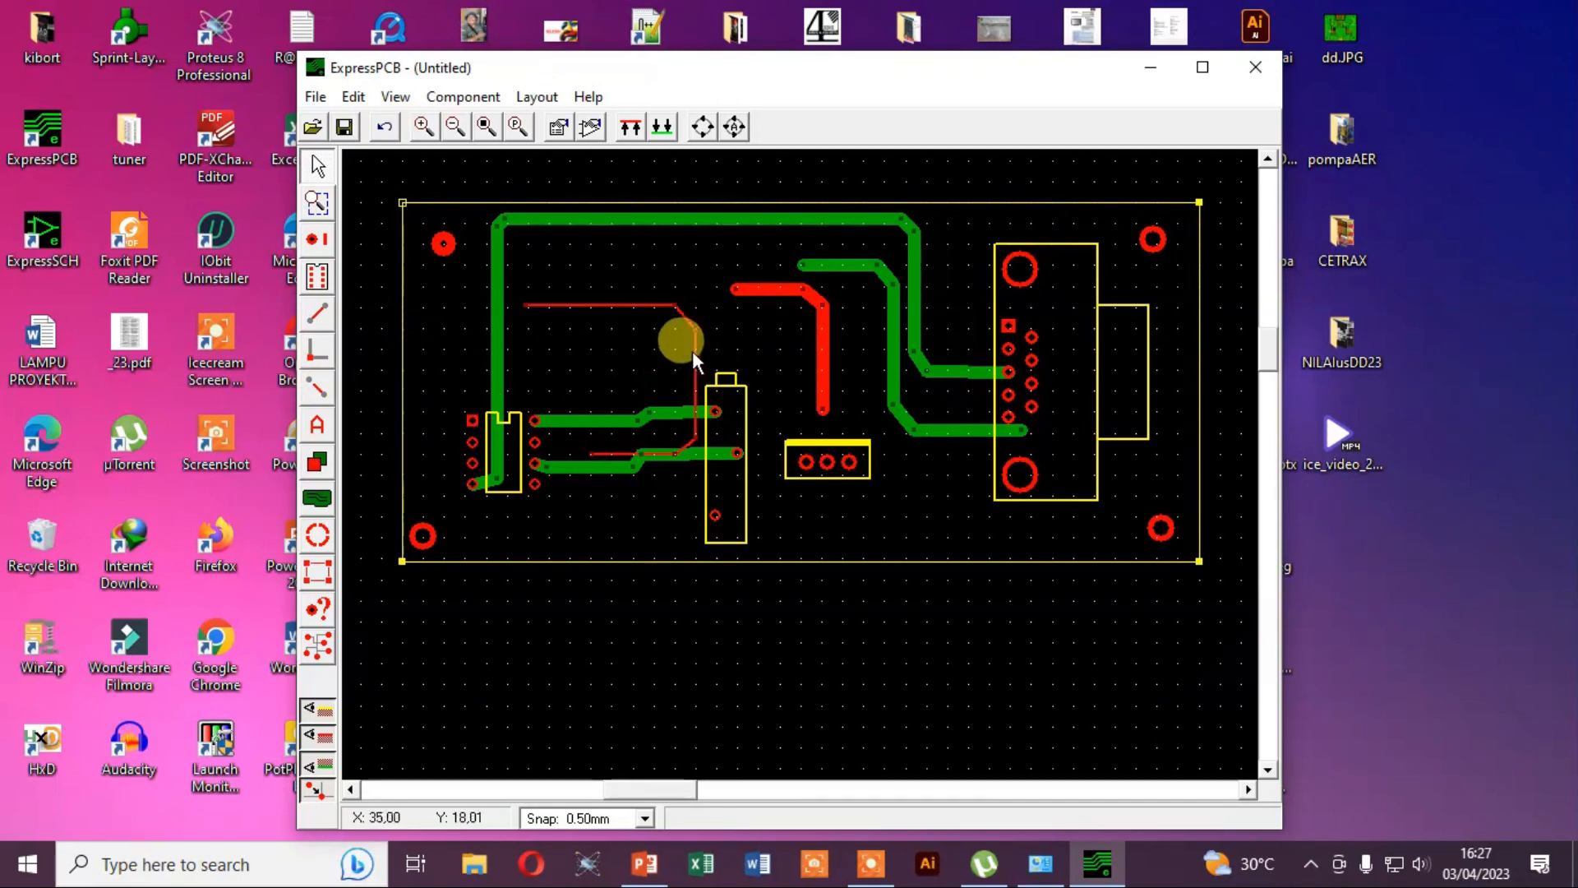
left_click_drag(678, 337, 407, 398)
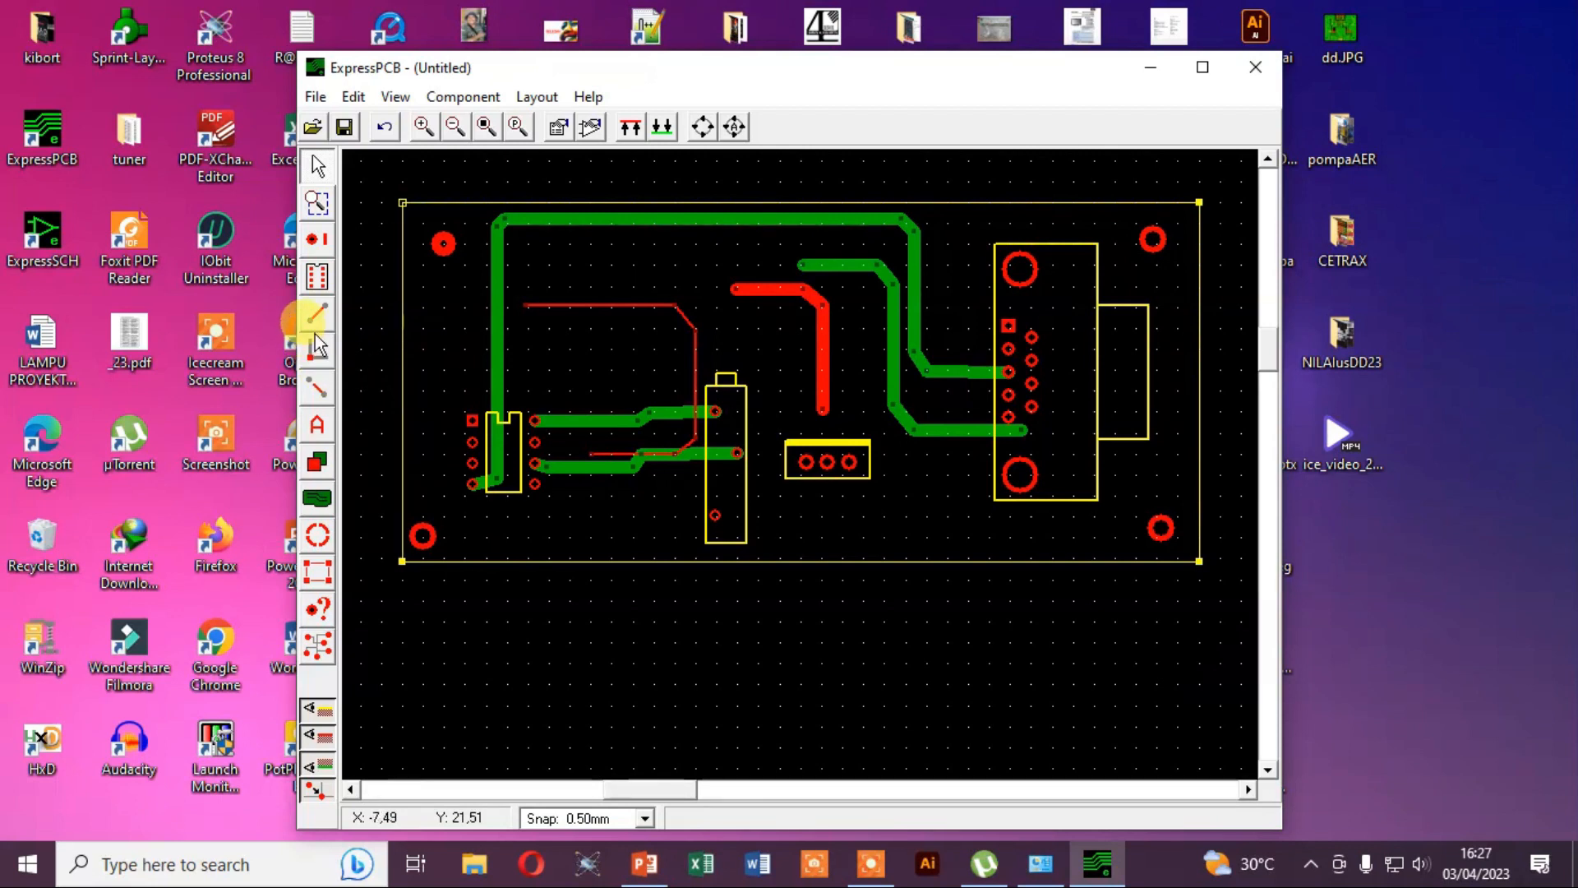
Step: Route a bottom-layer trace from the left connector's lowest pad to the three-pin part
left_click(318, 313)
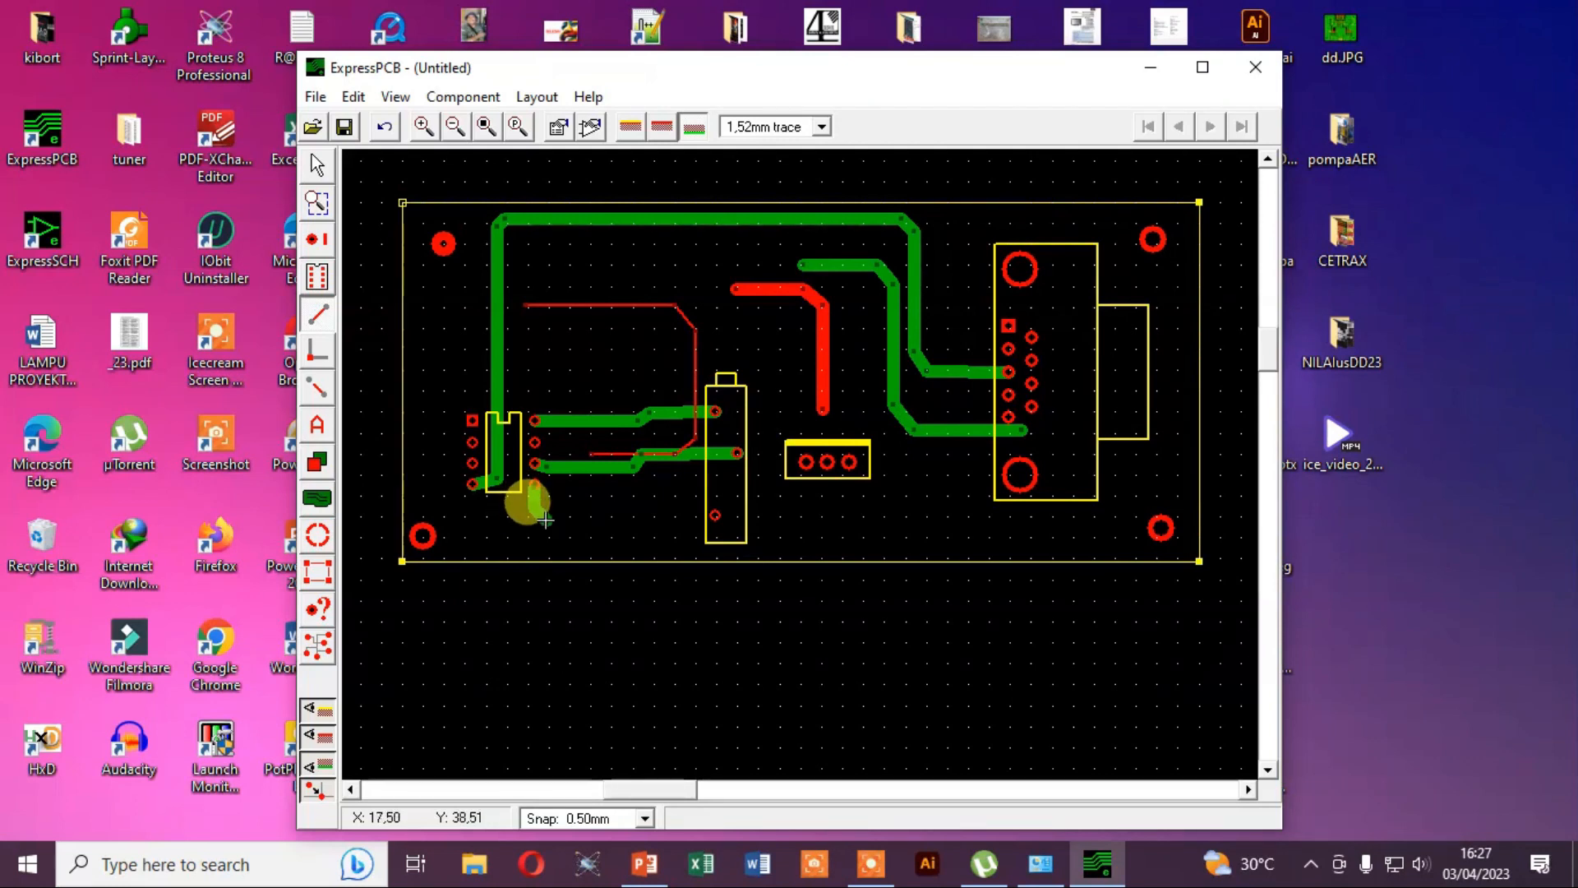
left_click_drag(531, 500, 705, 518)
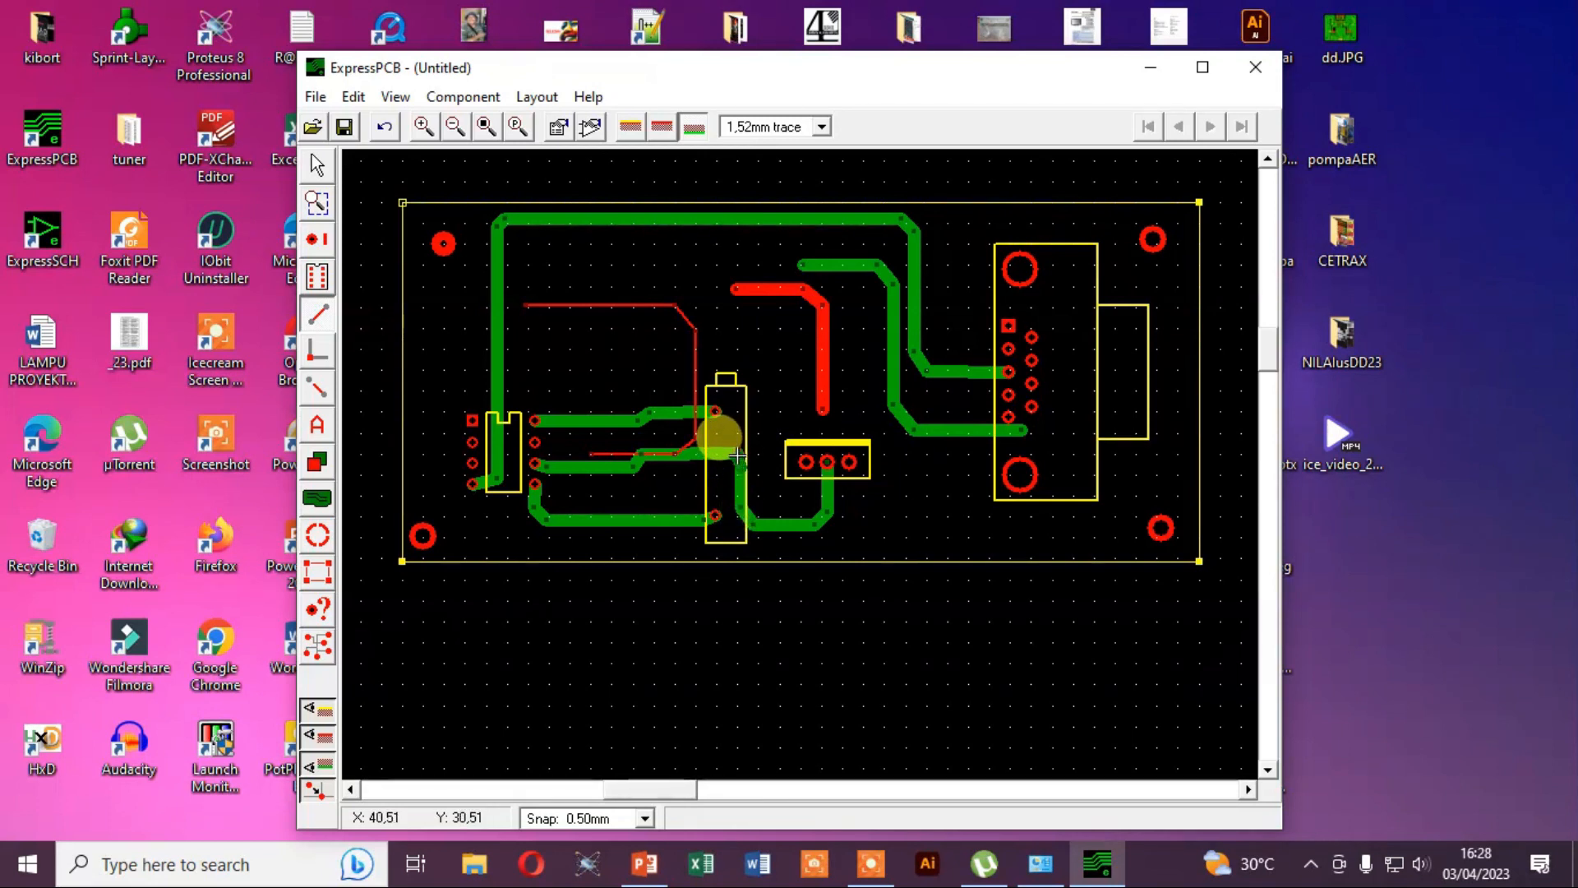
left_click_drag(725, 432, 589, 373)
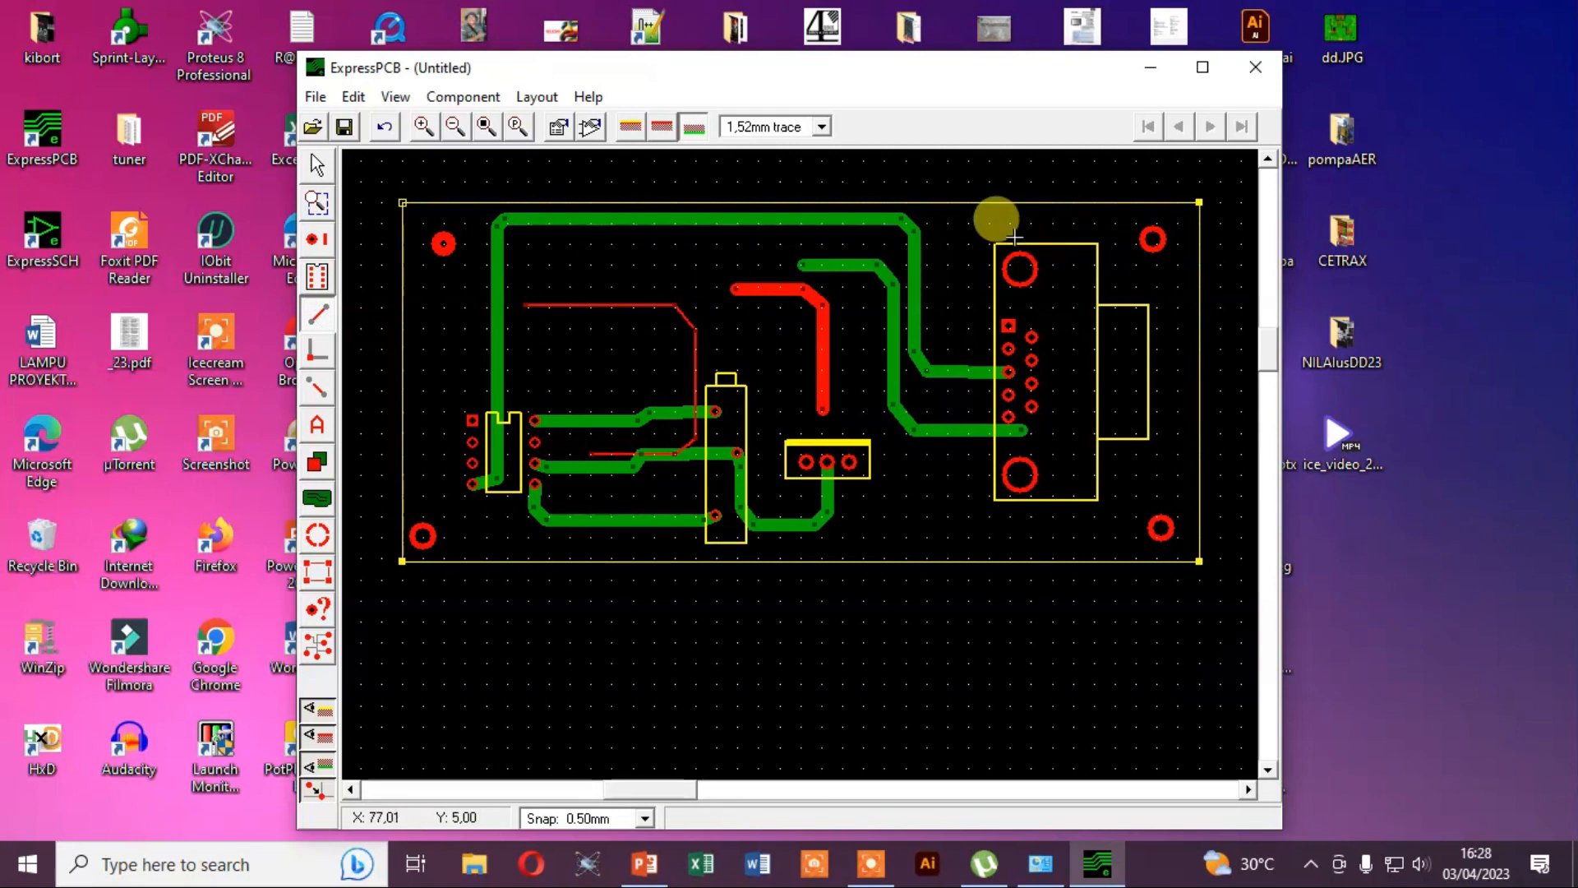
left_click_drag(994, 219, 787, 312)
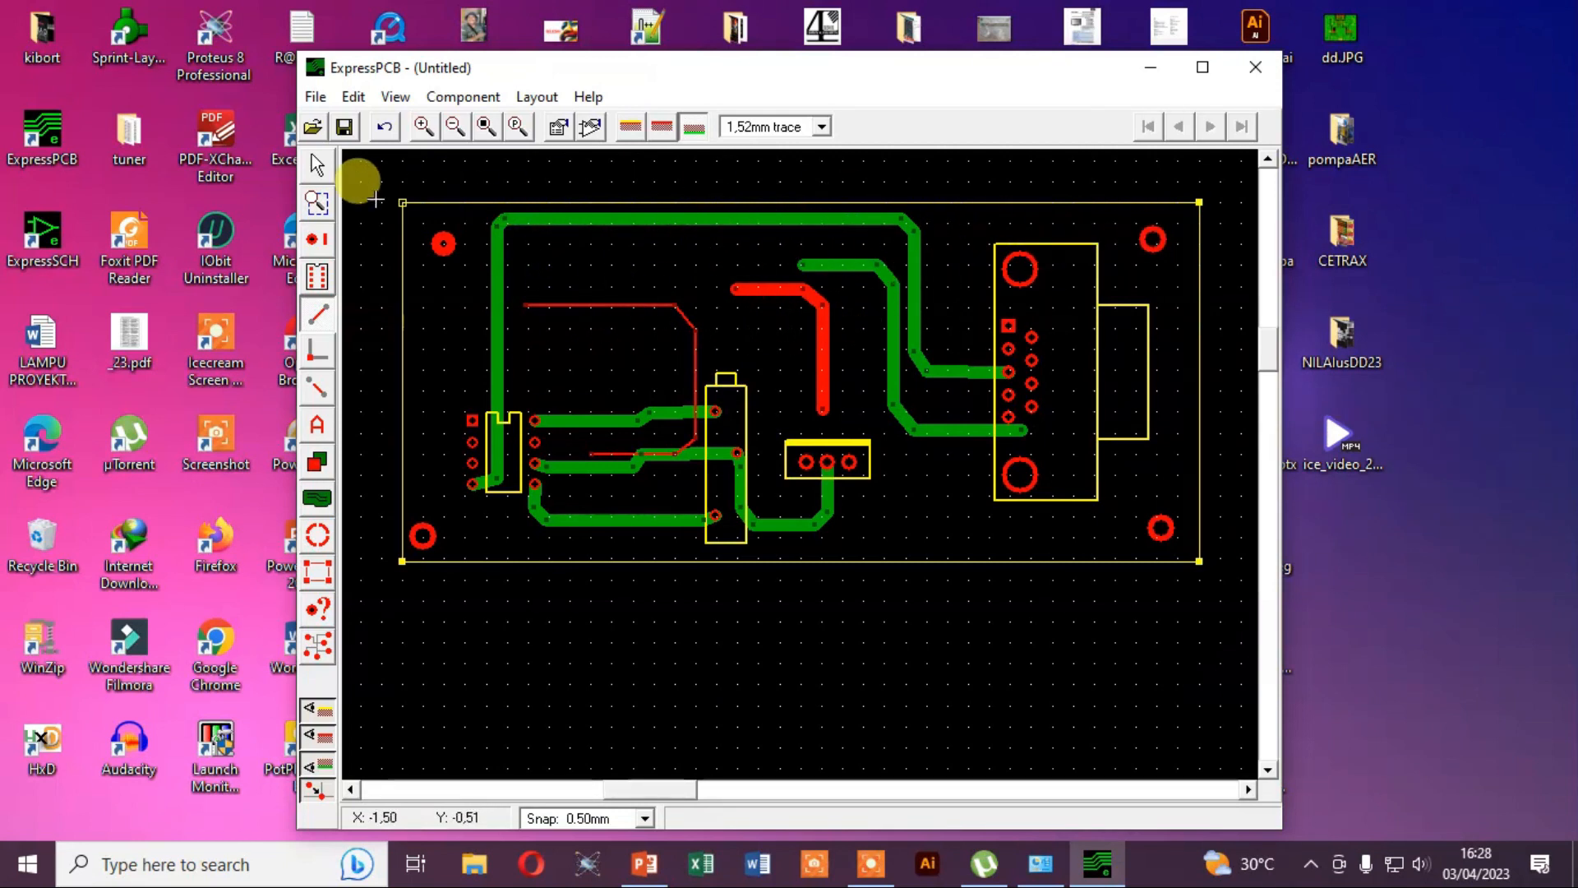
Step: Print the layout via Microsoft Print to PDF with top copper, bottom copper and silkscreen layers
left_click(313, 97)
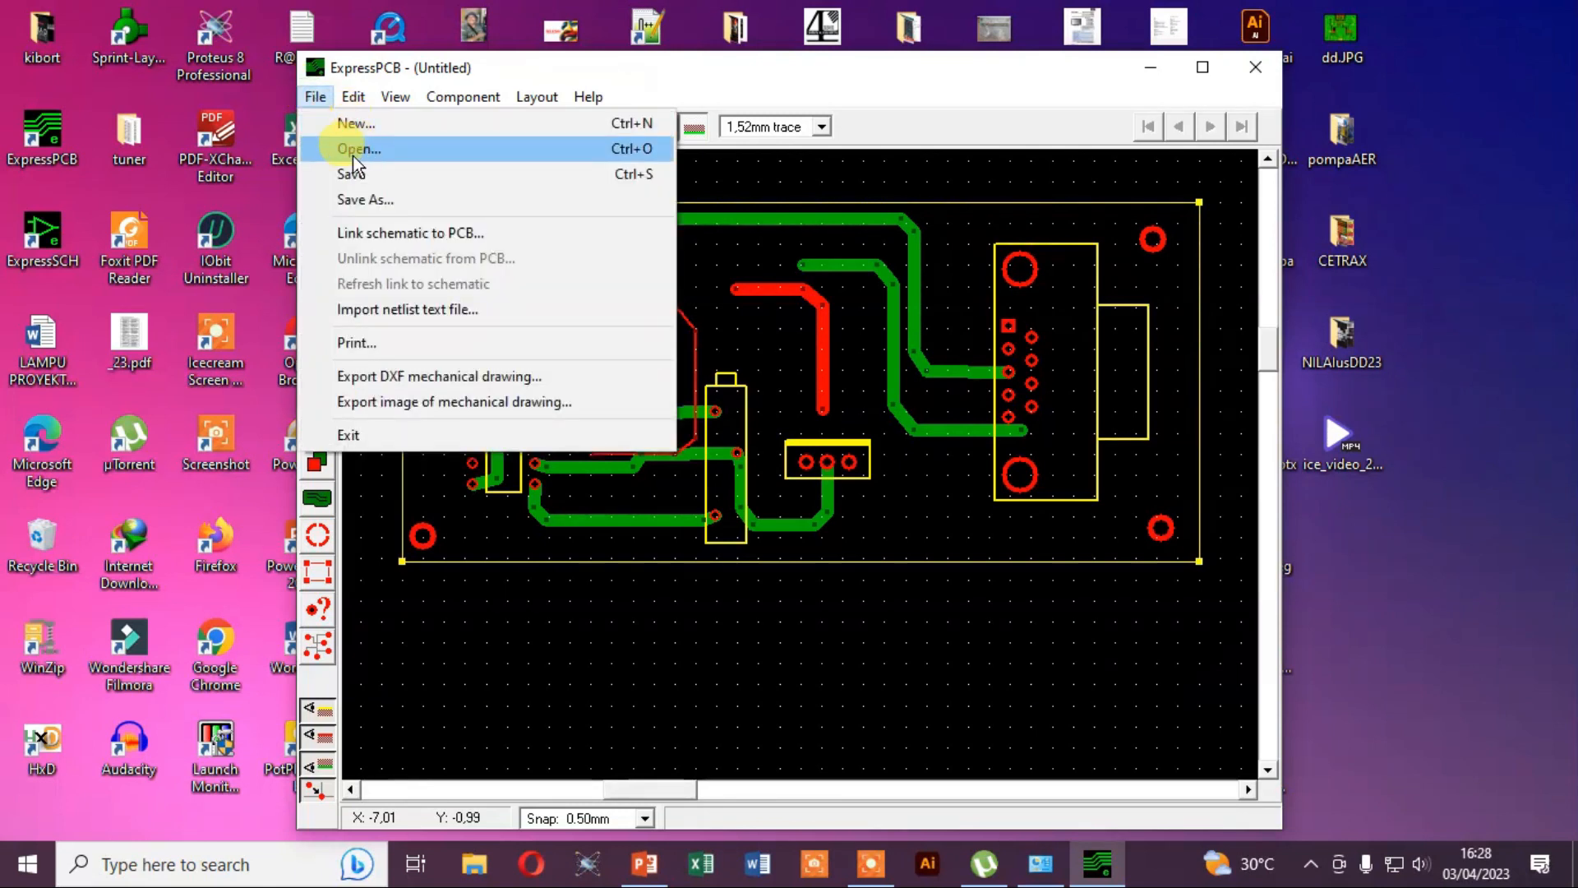
left_click(357, 342)
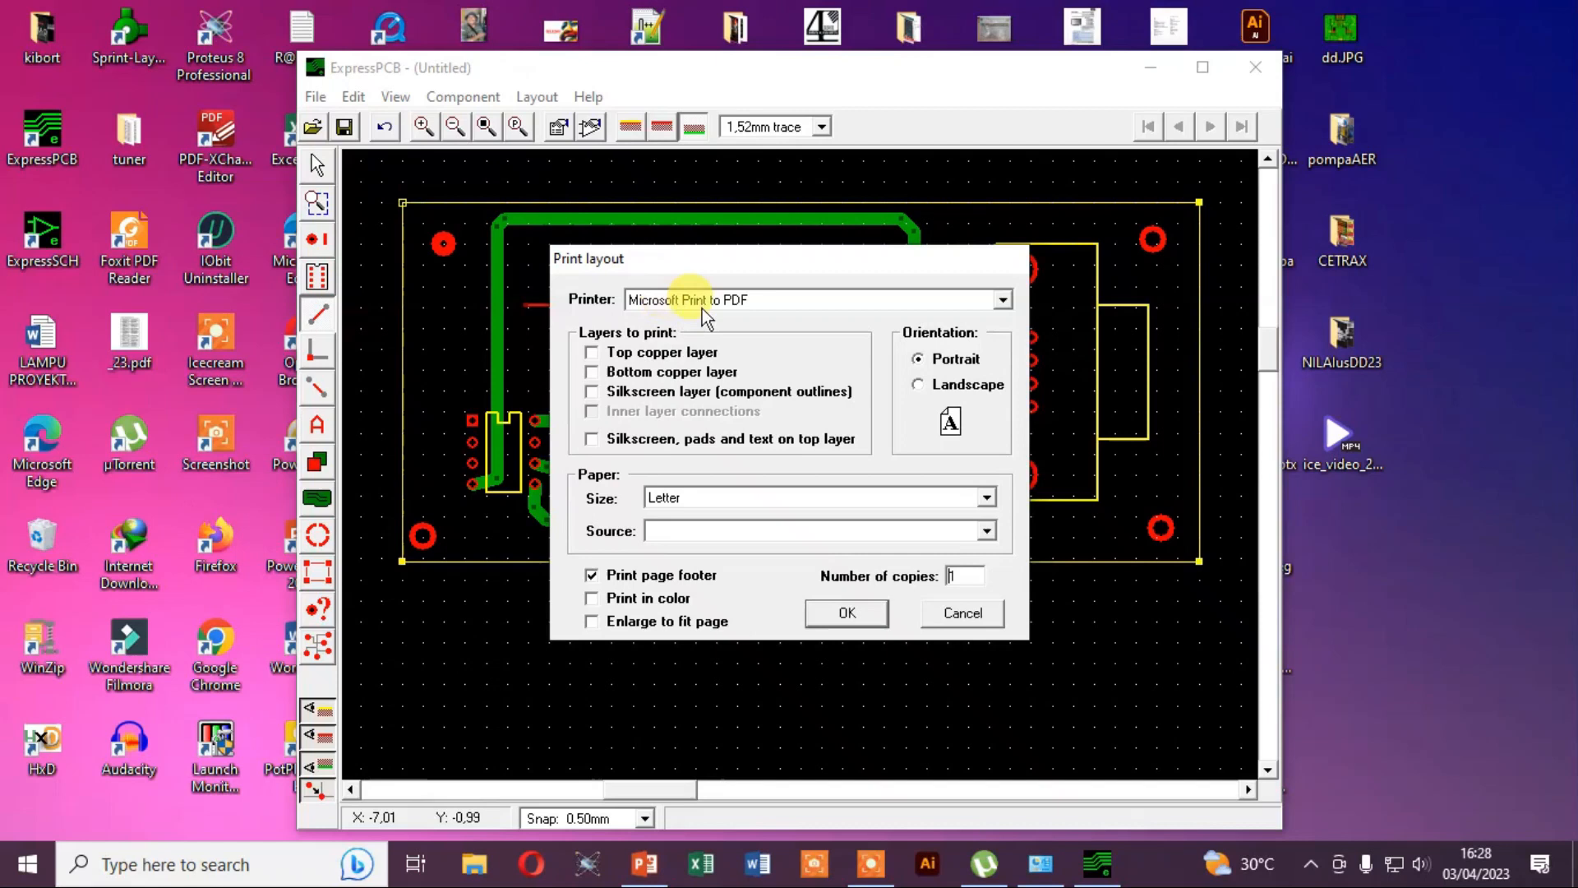
mouse_move(573, 337)
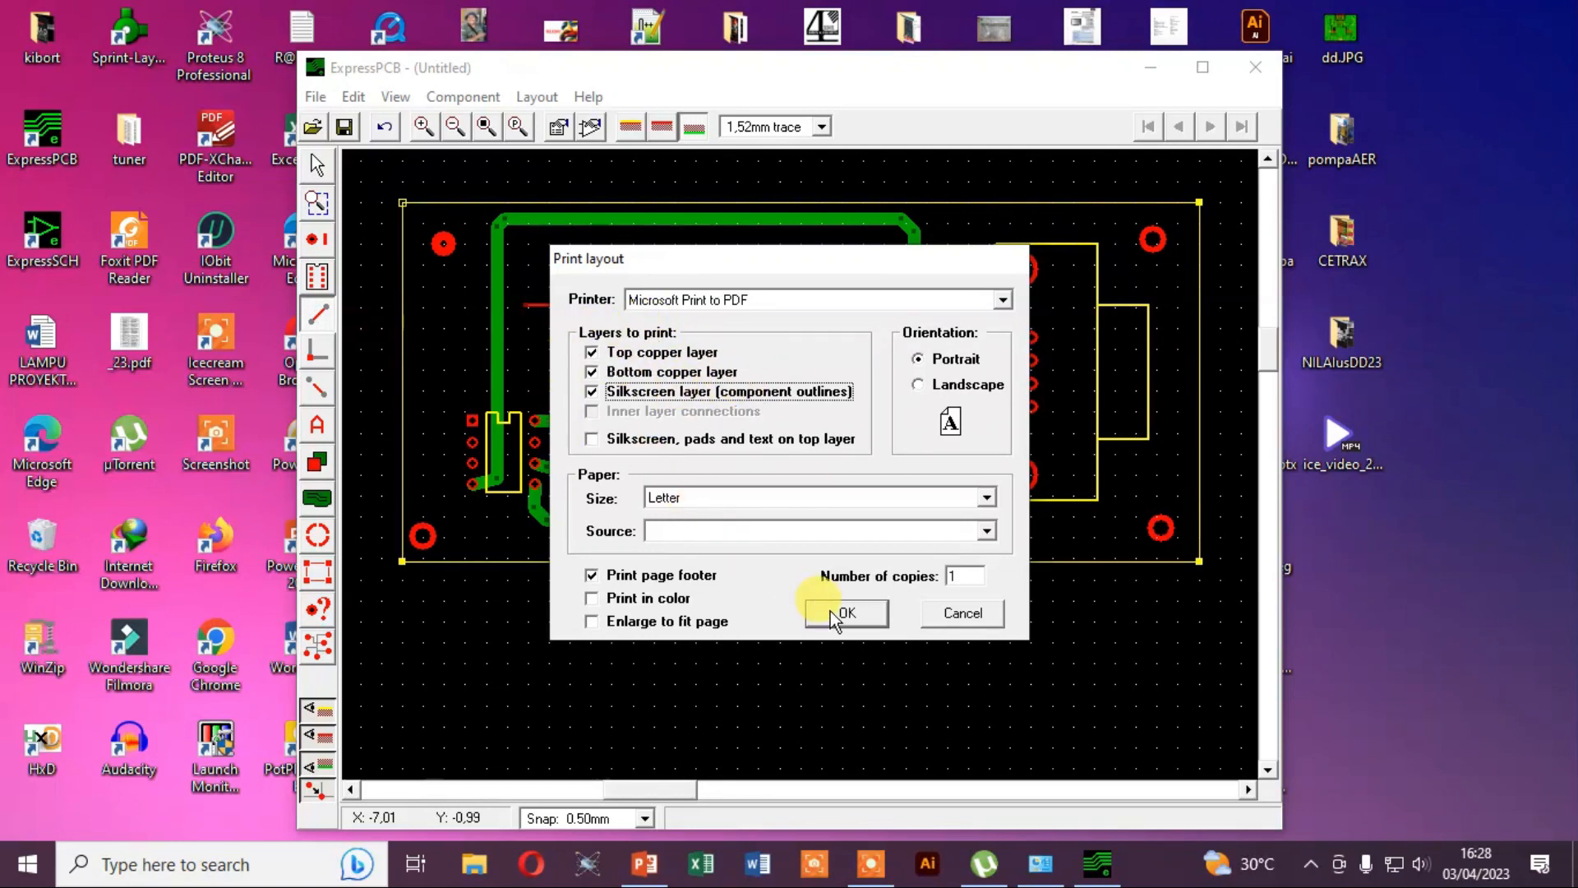
left_click(845, 613)
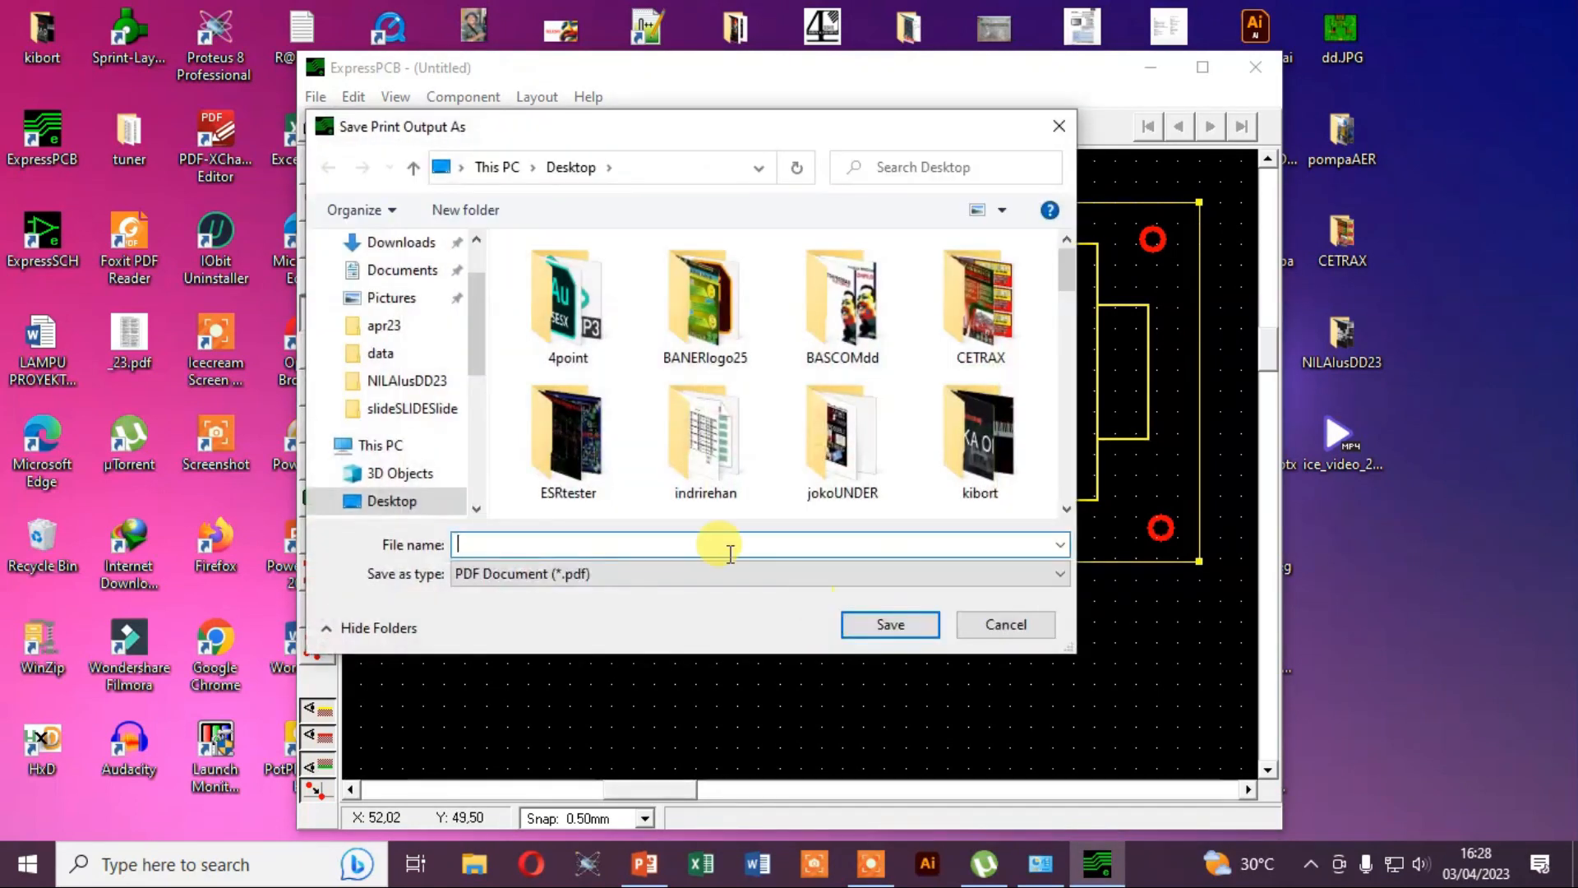
Step: Save the print output as cont1.pdf on the Desktop
left_click(477, 239)
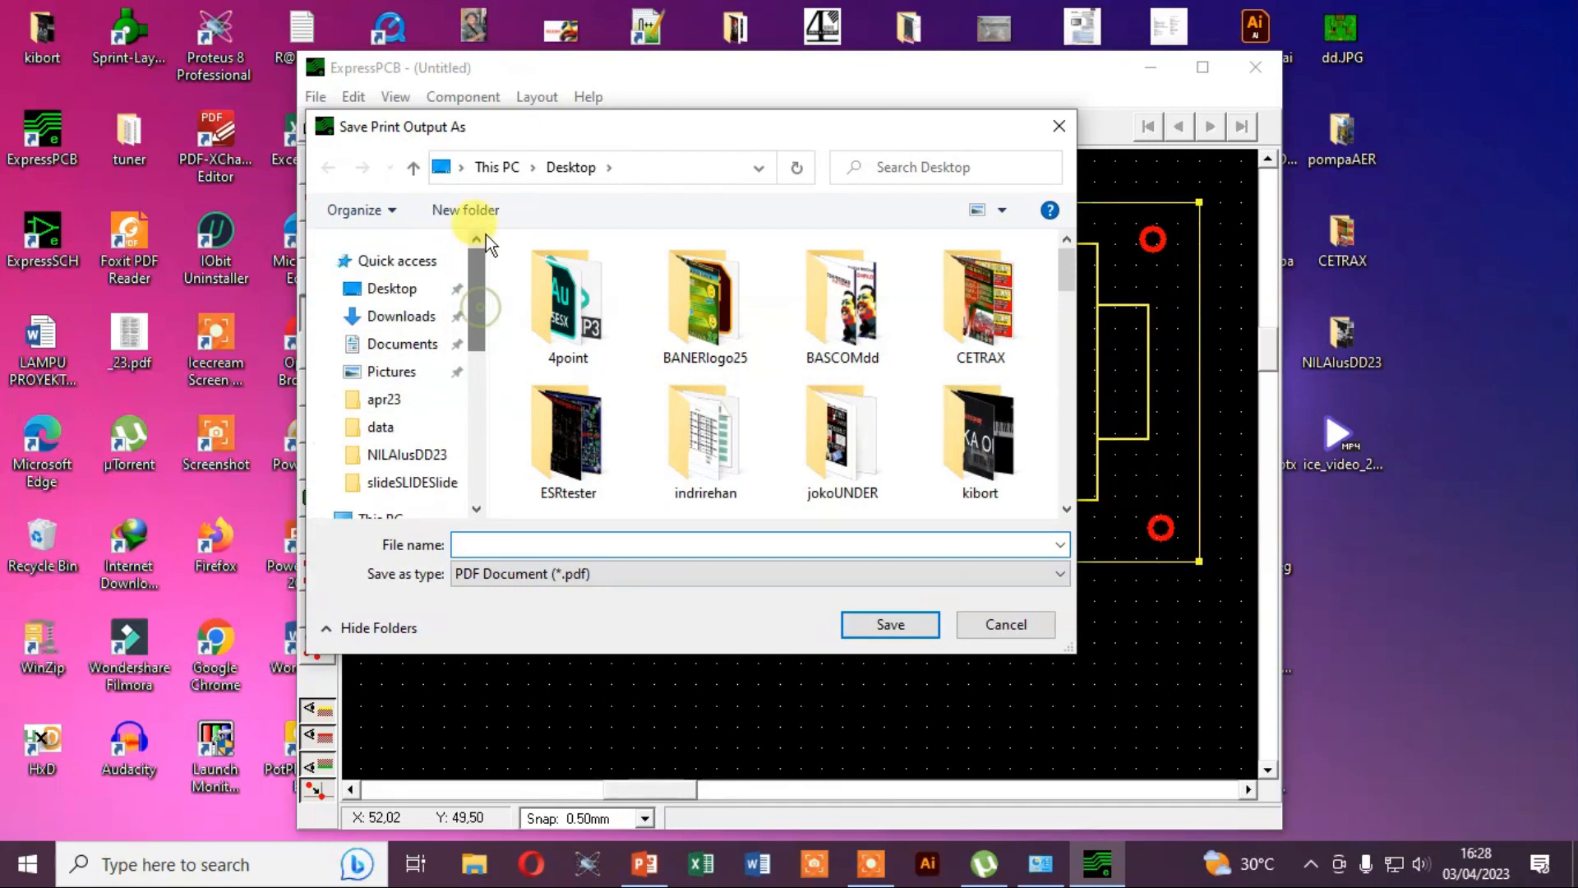
left_click(759, 544)
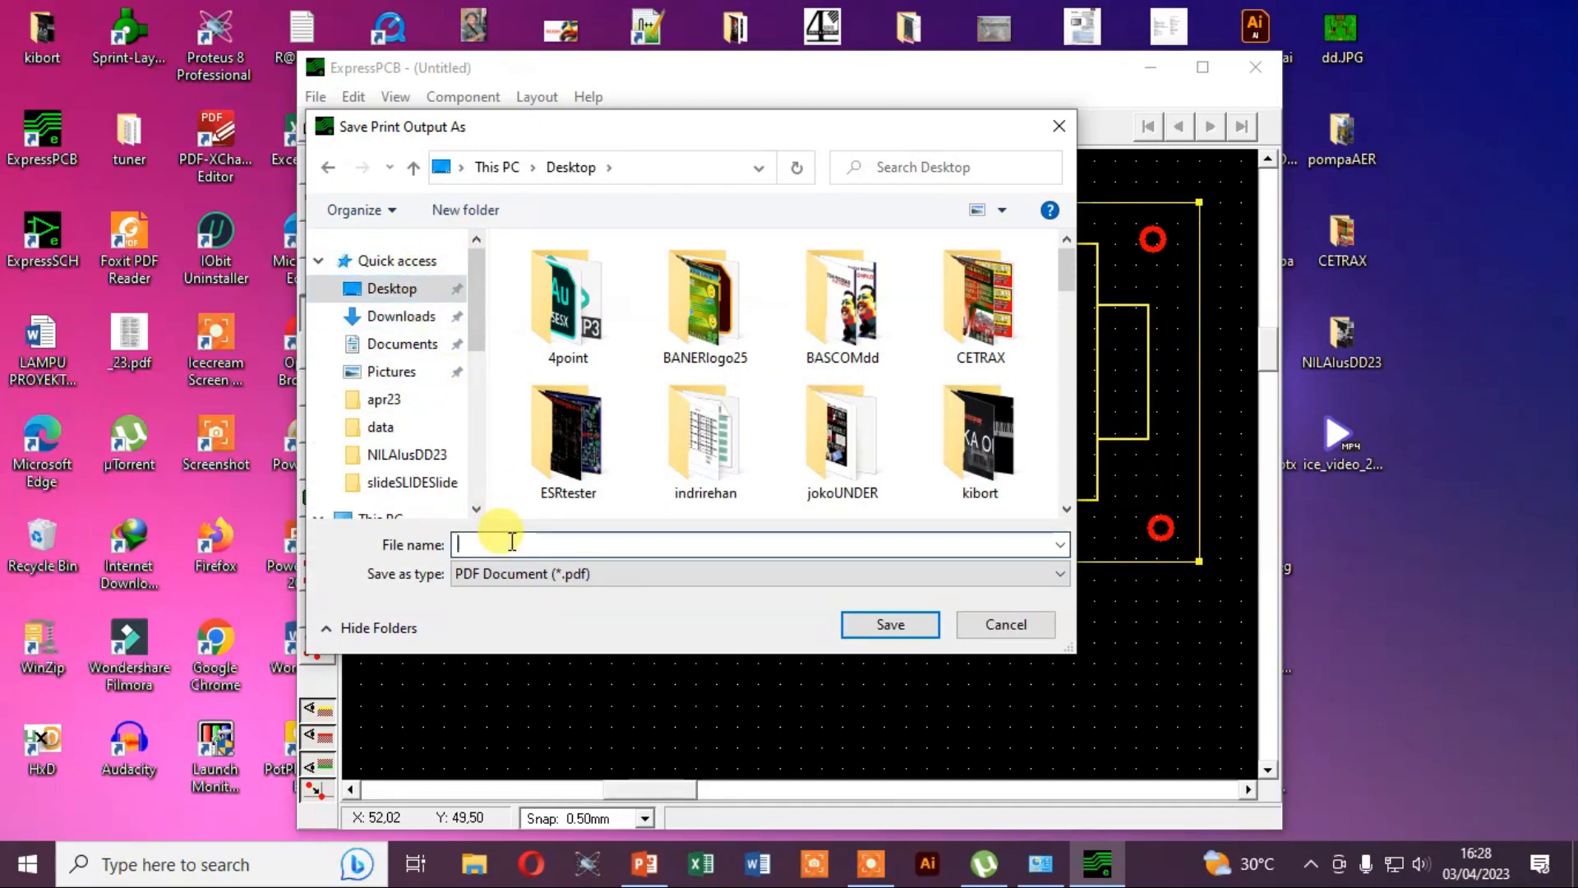
type("cont1")
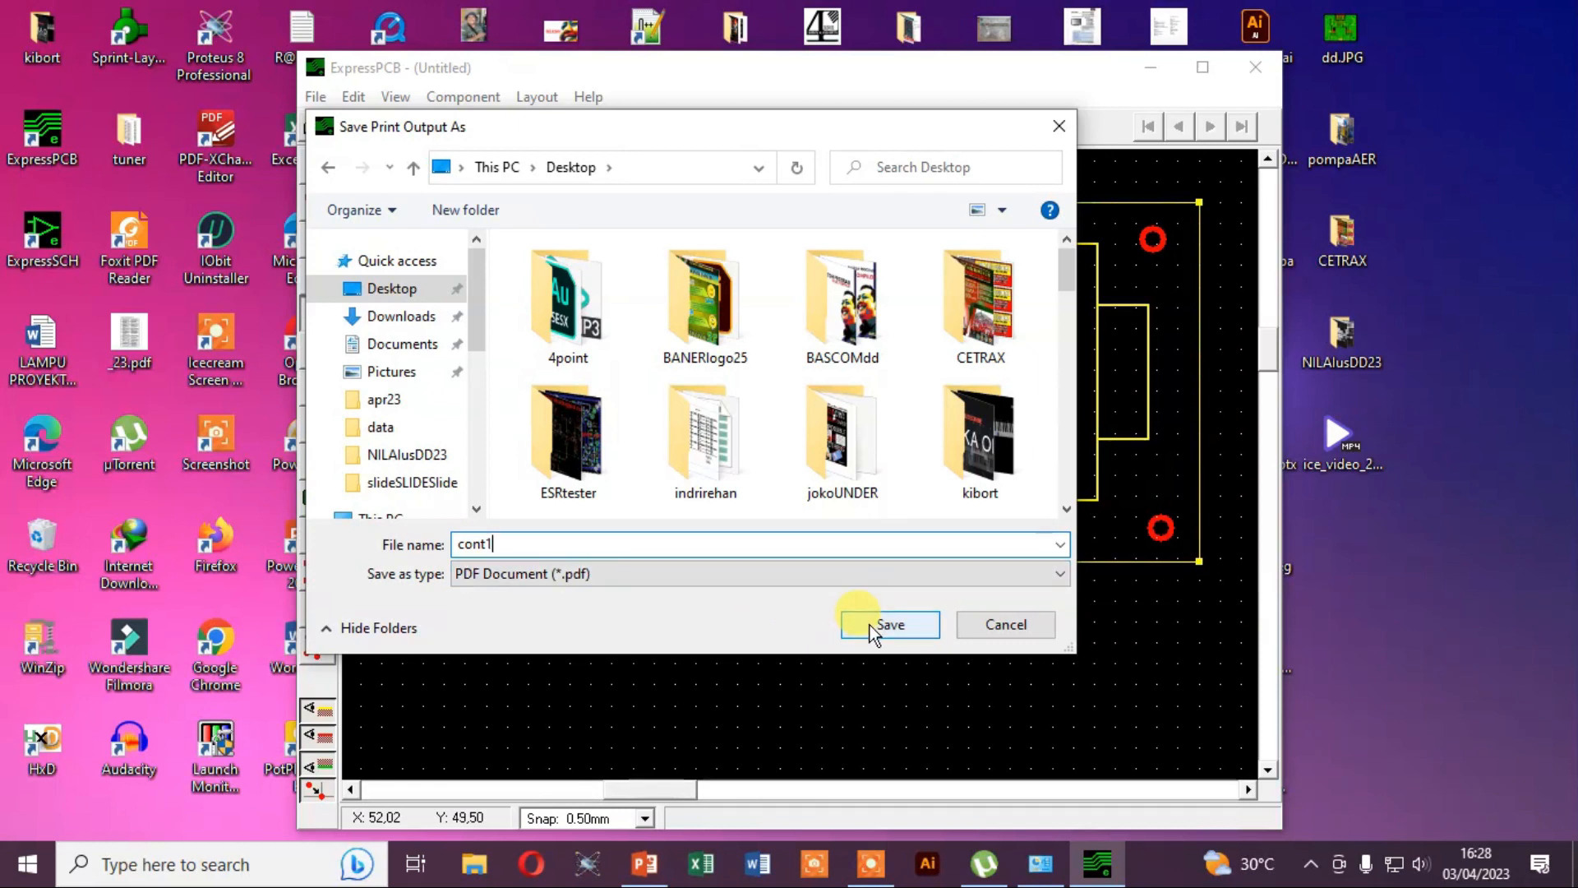
left_click(888, 625)
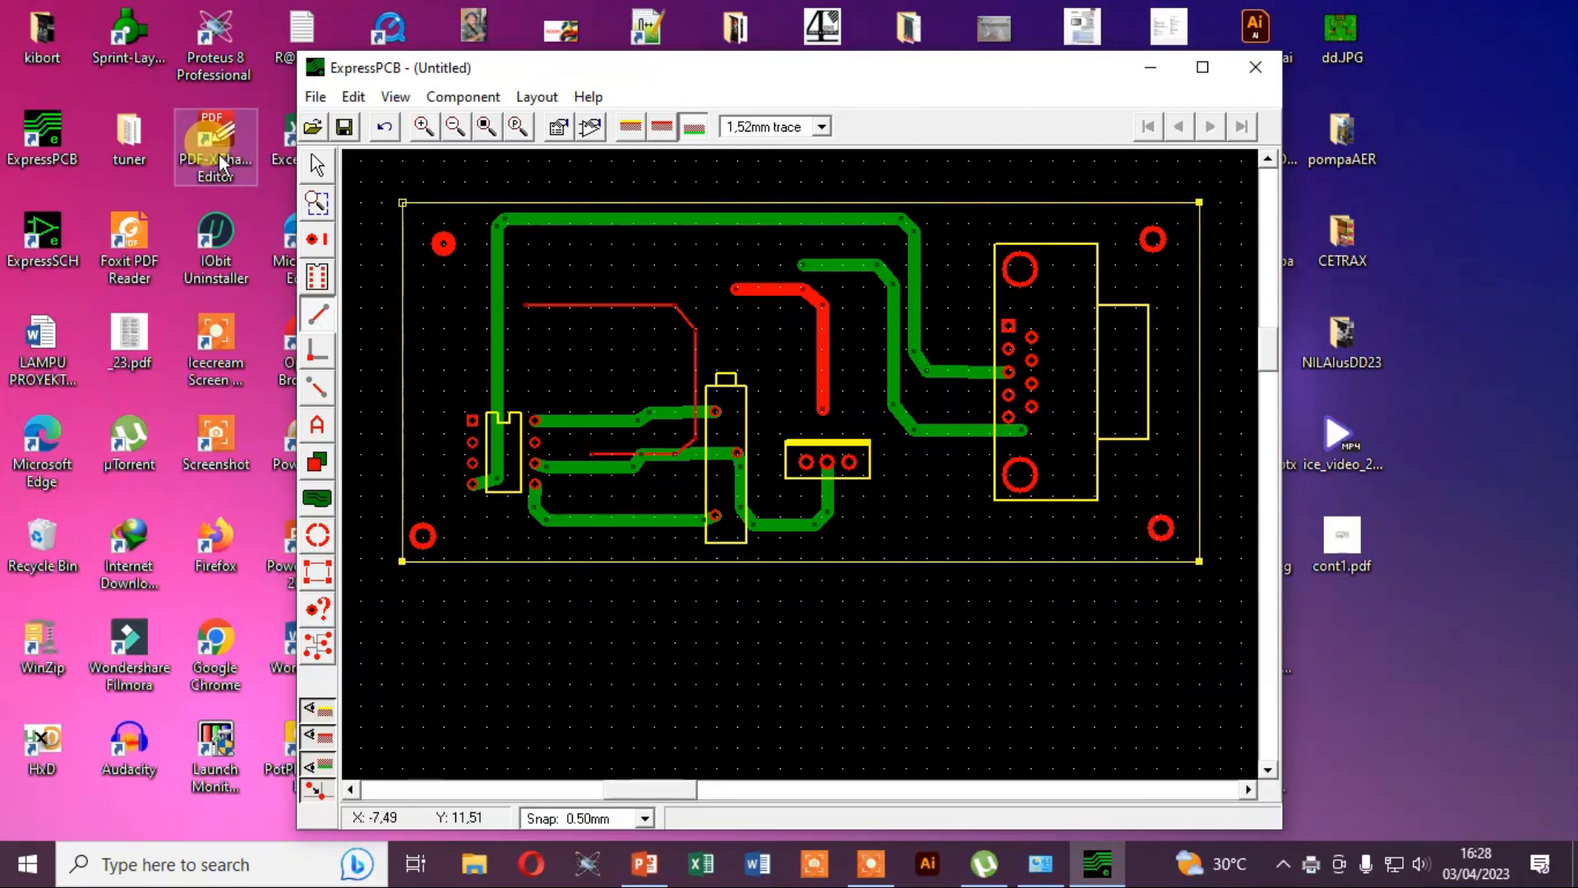
mouse_move(215, 156)
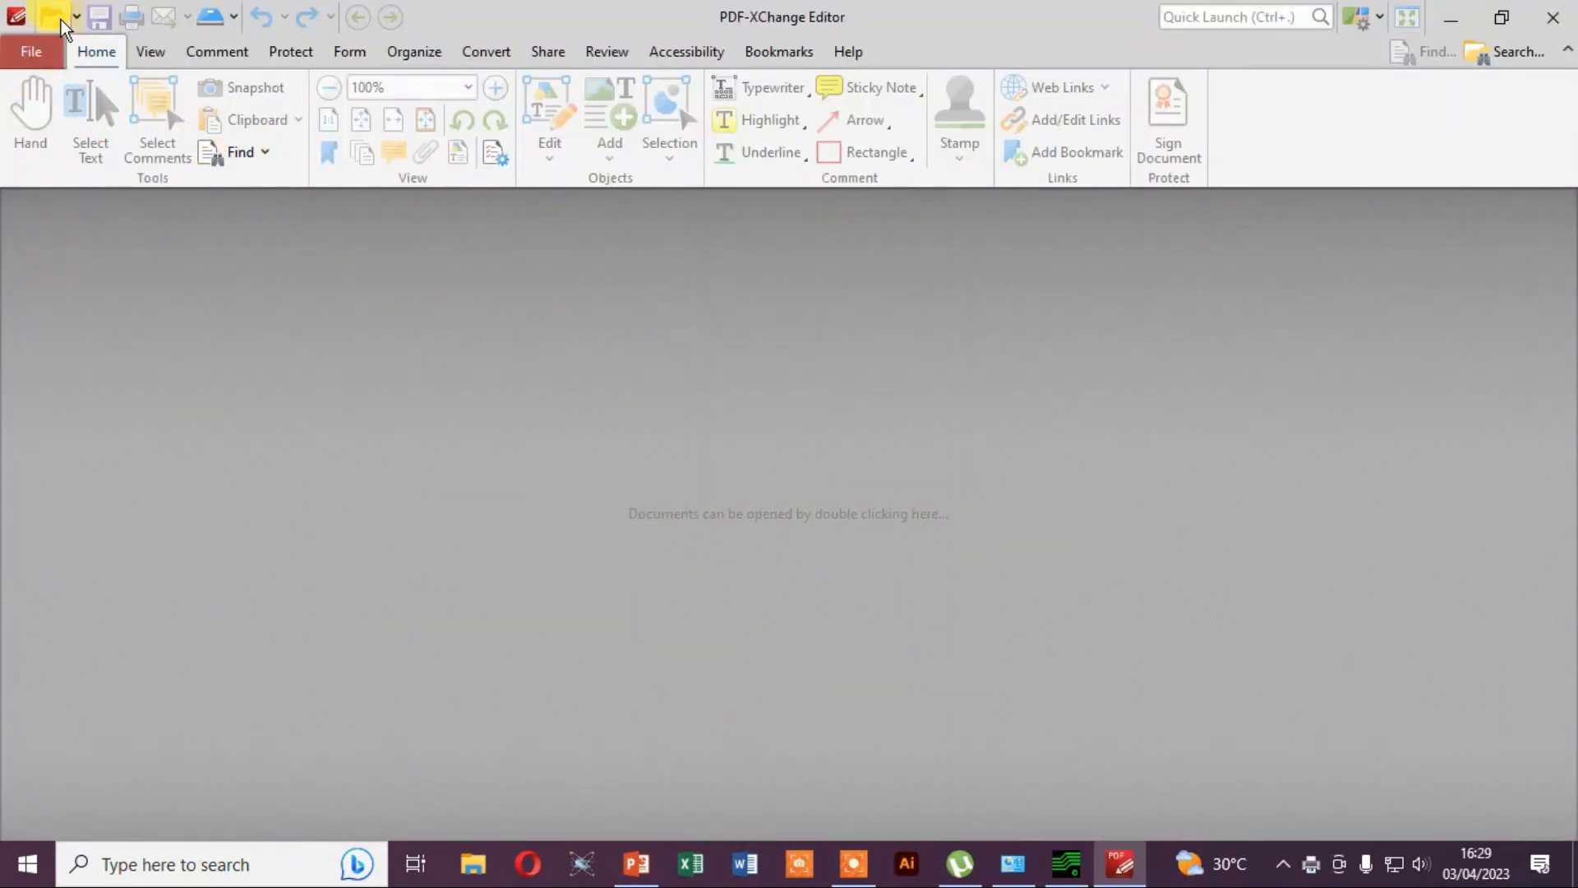
Step: Open cont1.pdf from the Open Files dialog
left_click(59, 16)
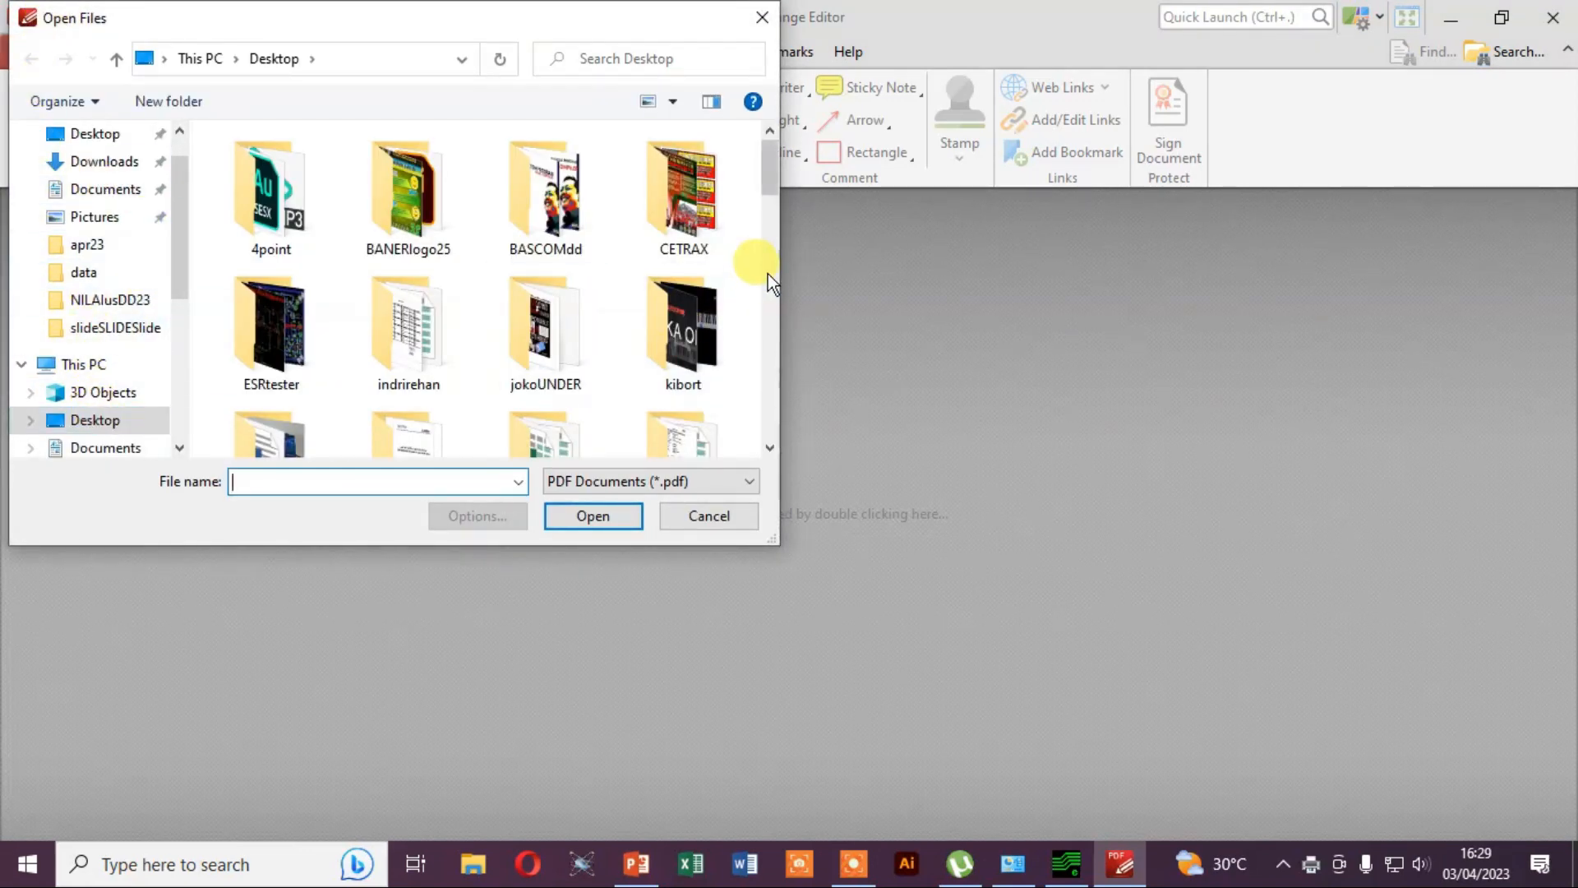
scroll("down", 3)
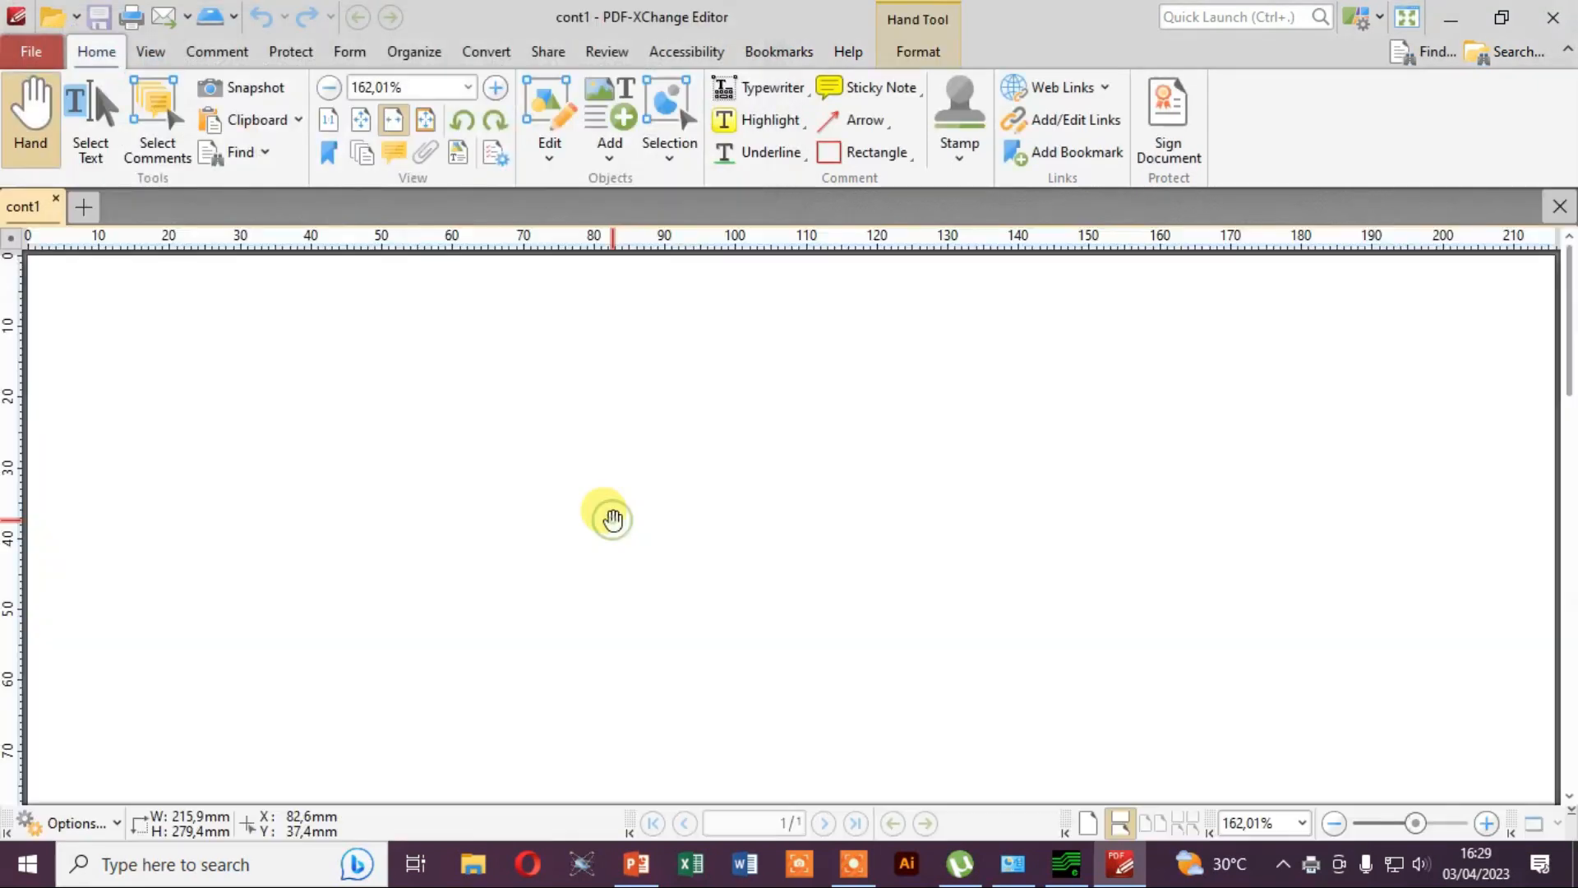
Step: Pan the board drawing into view and select it with the Edit content tool
left_click_drag(611, 516, 818, 545)
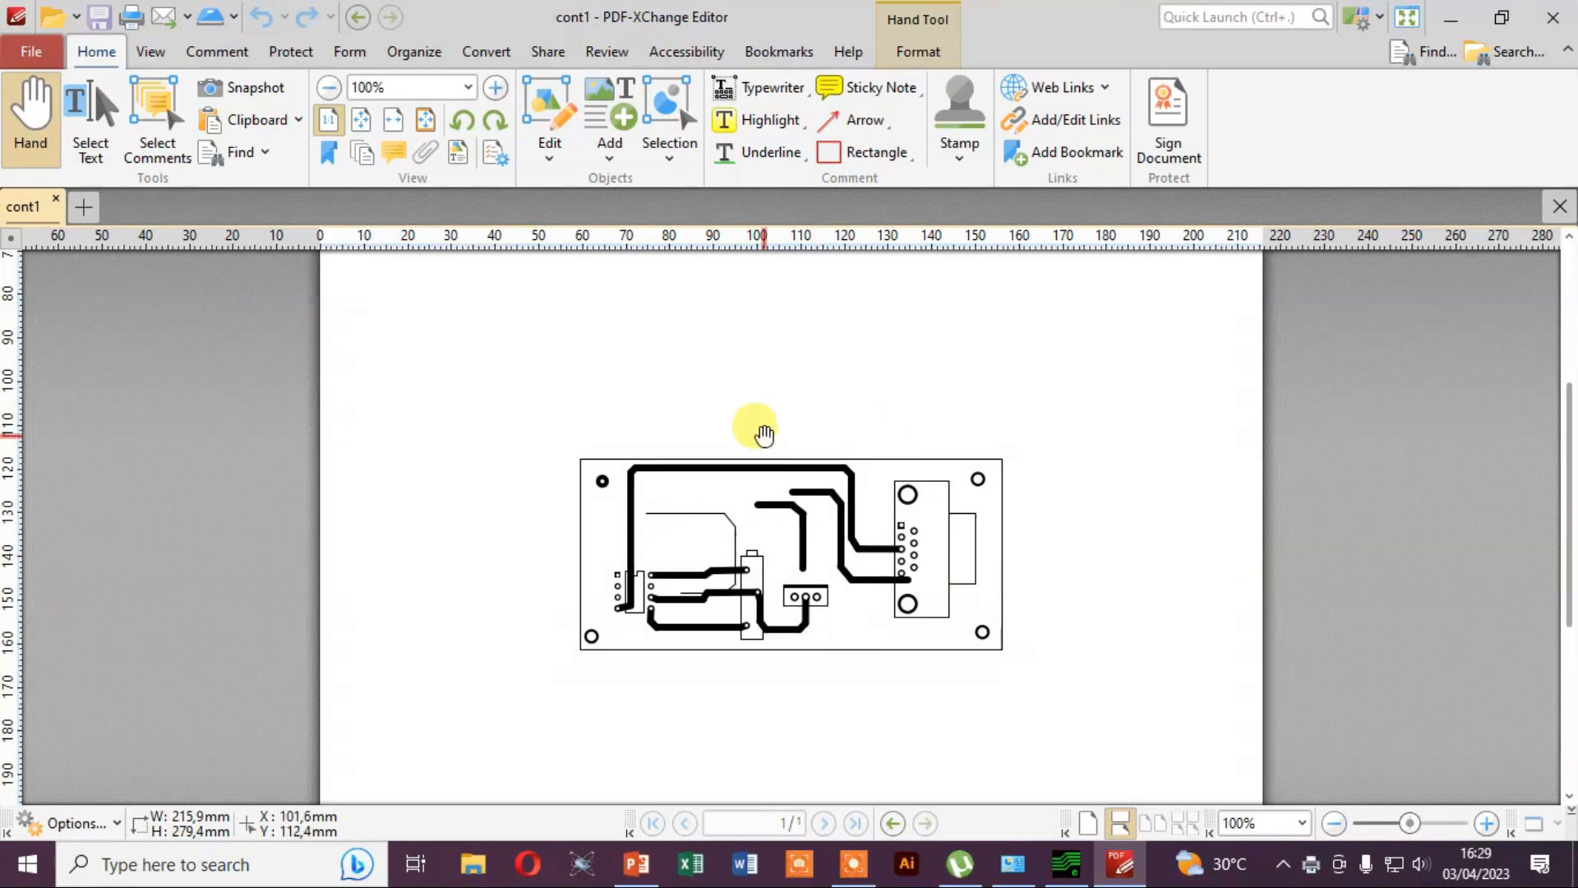
left_click_drag(755, 432, 720, 378)
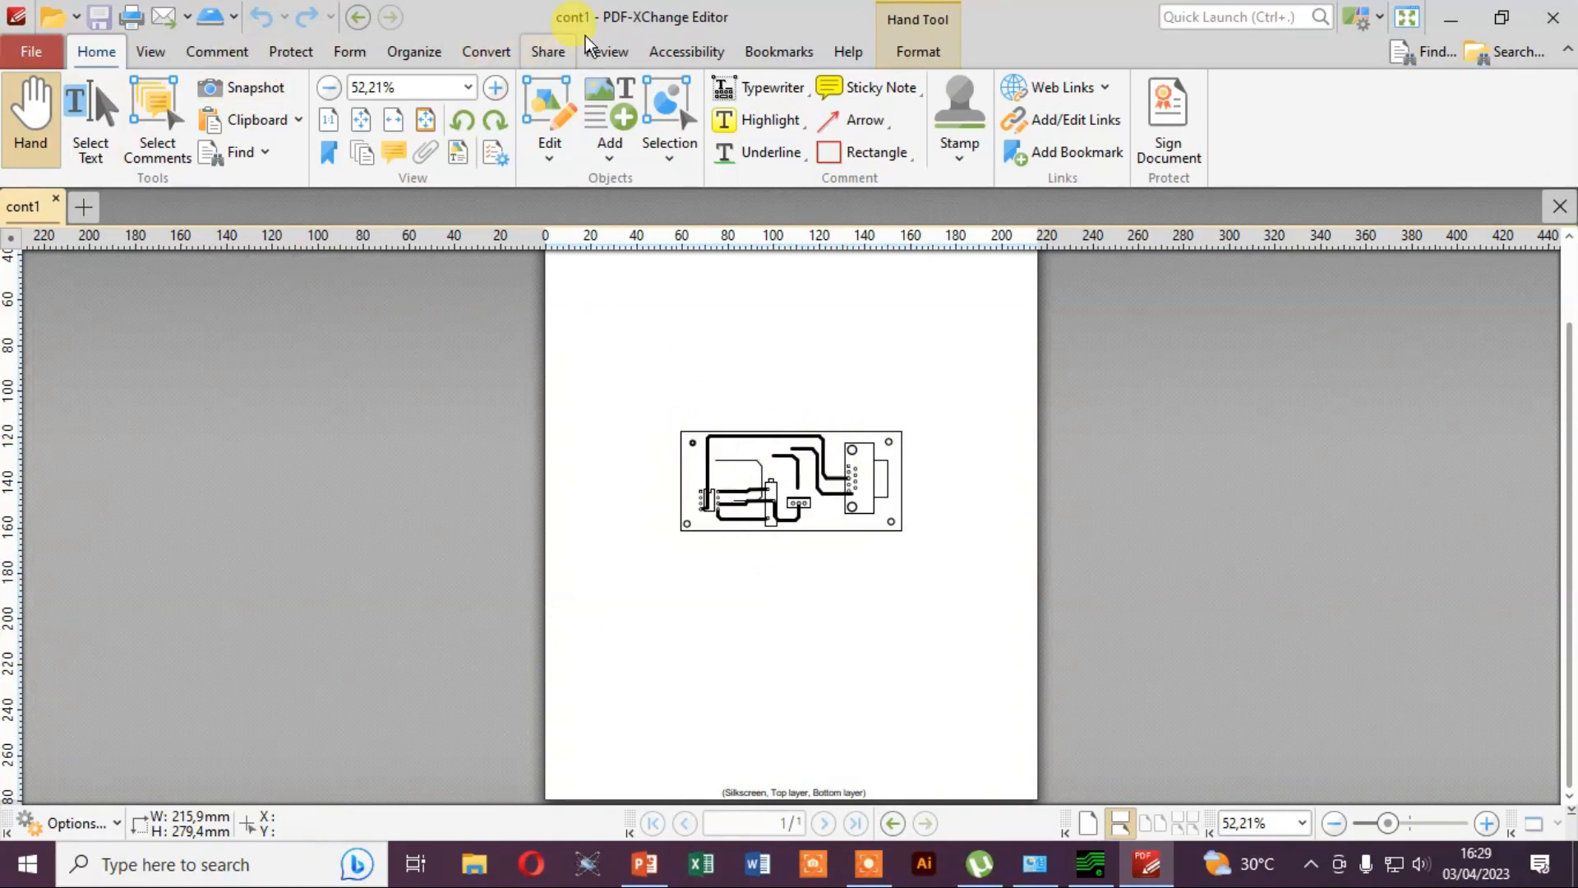
mouse_move(943, 388)
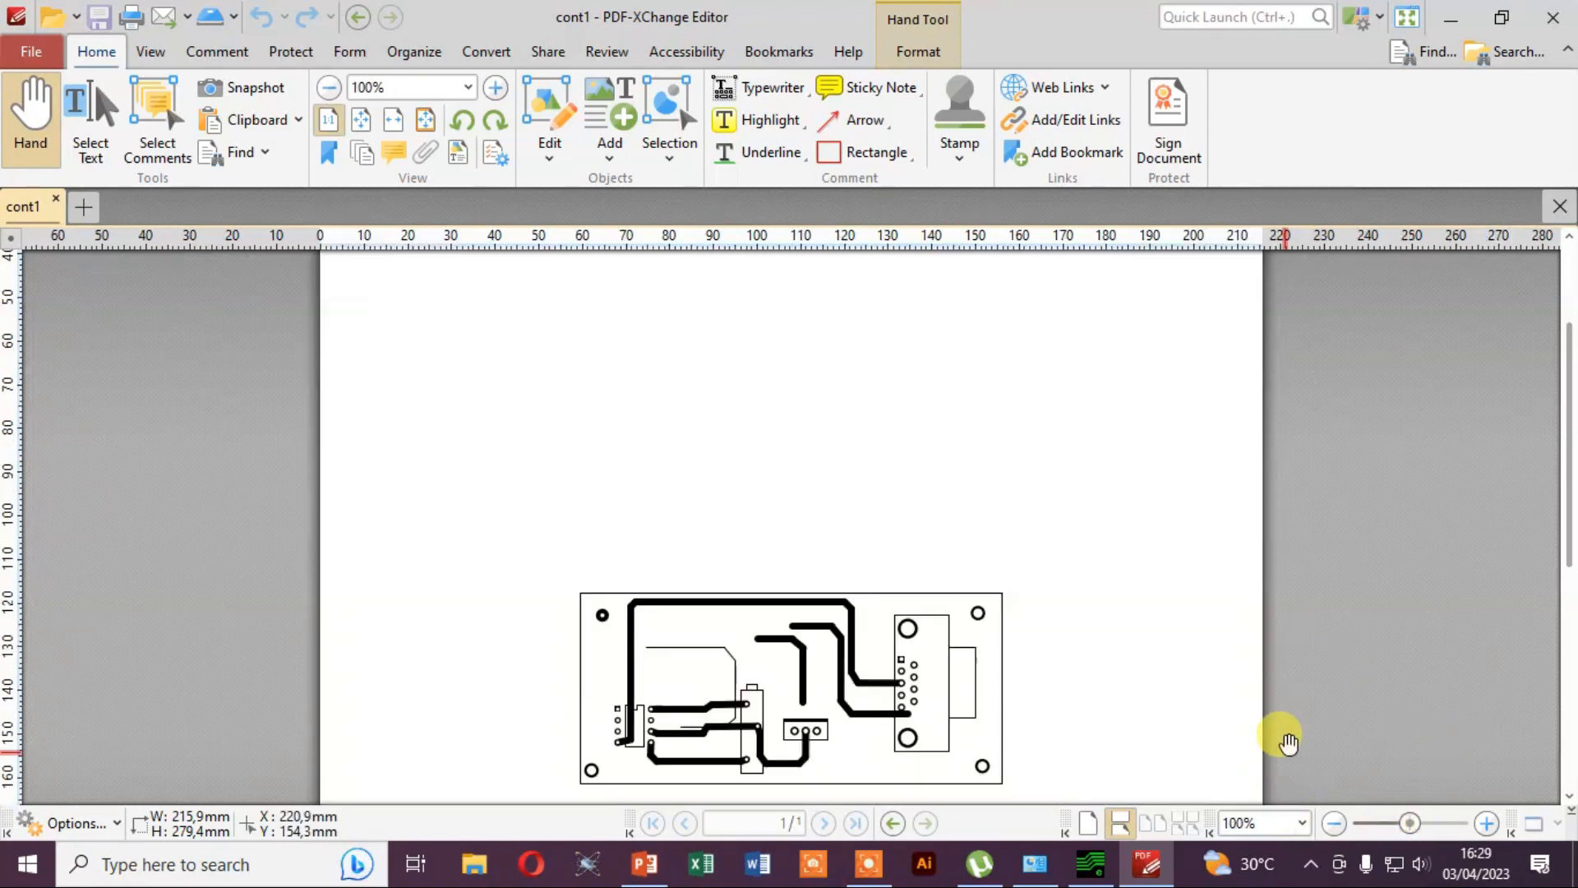
left_click_drag(1290, 743, 626, 501)
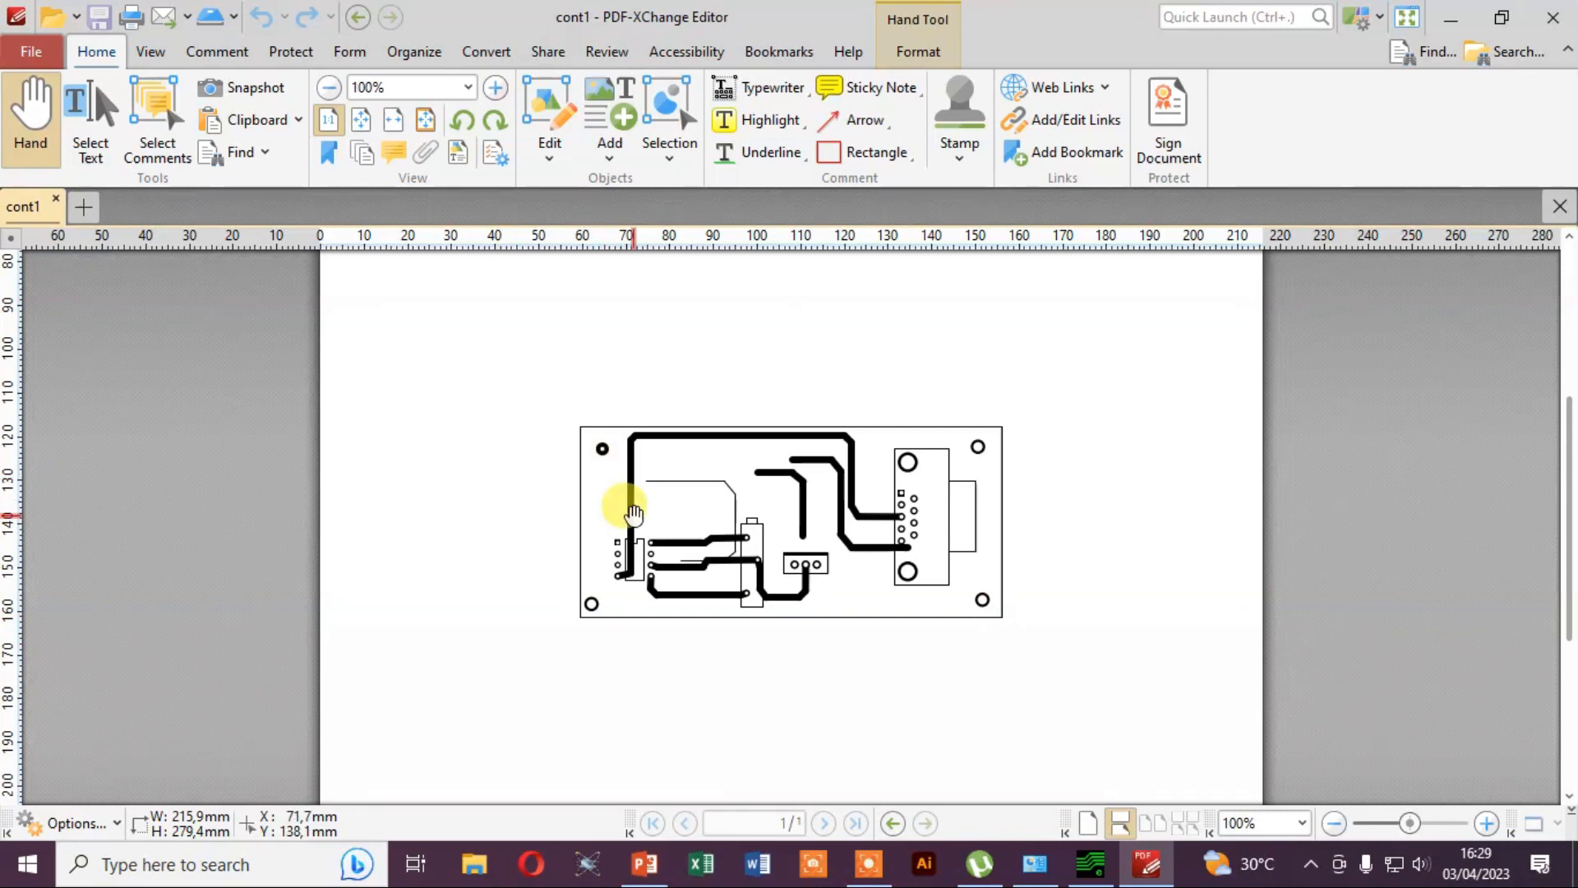
left_click(549, 141)
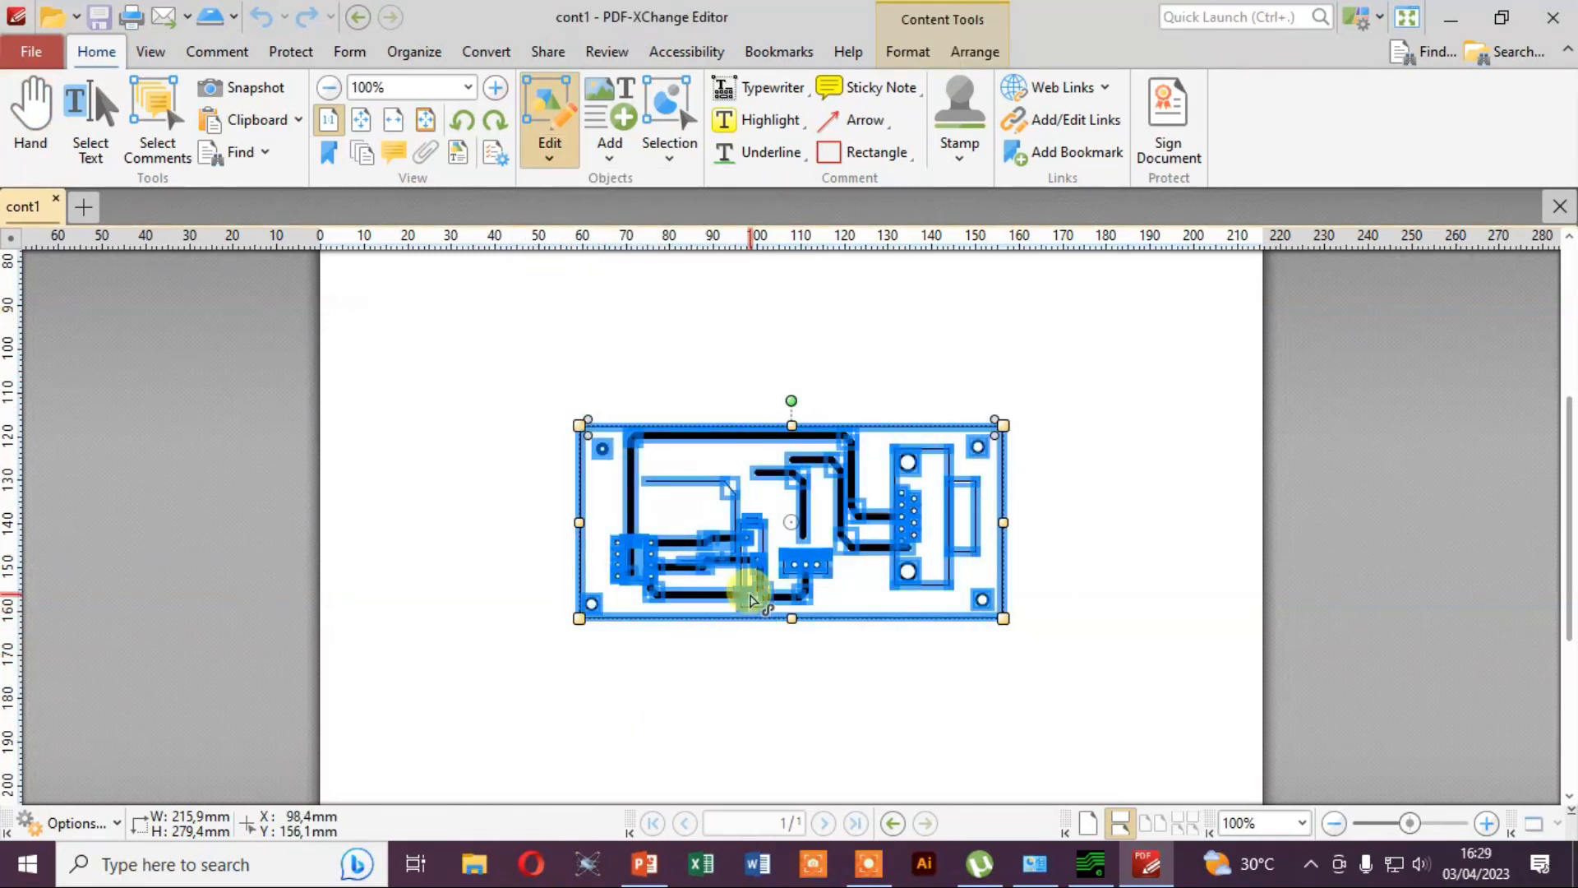
Step: Reflect the board drawing horizontally from the Arrange tools
left_click(413, 51)
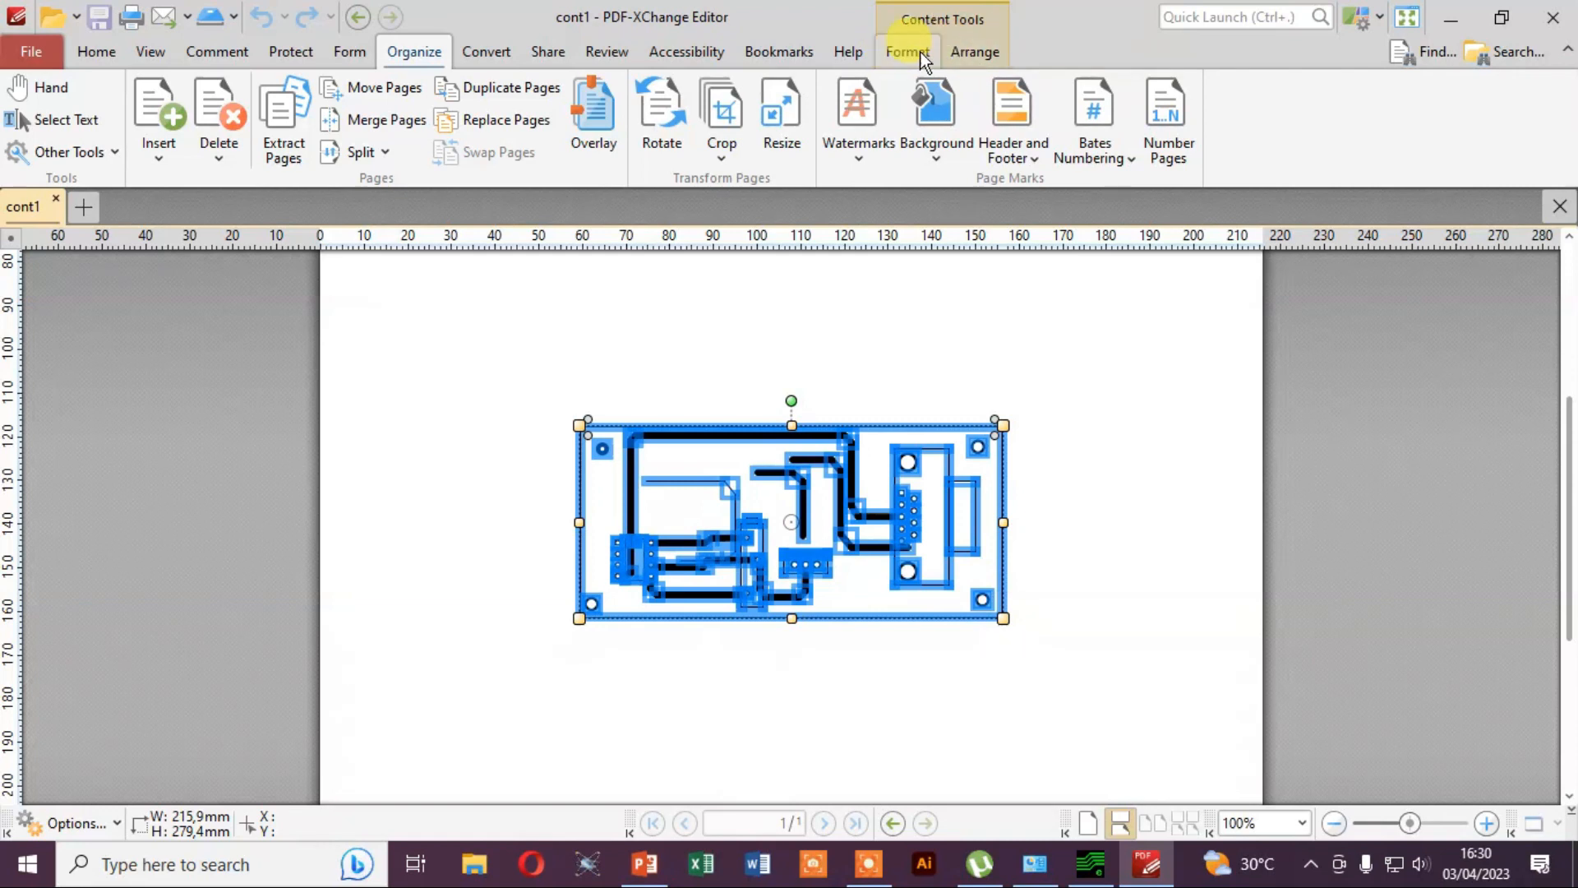
left_click(975, 51)
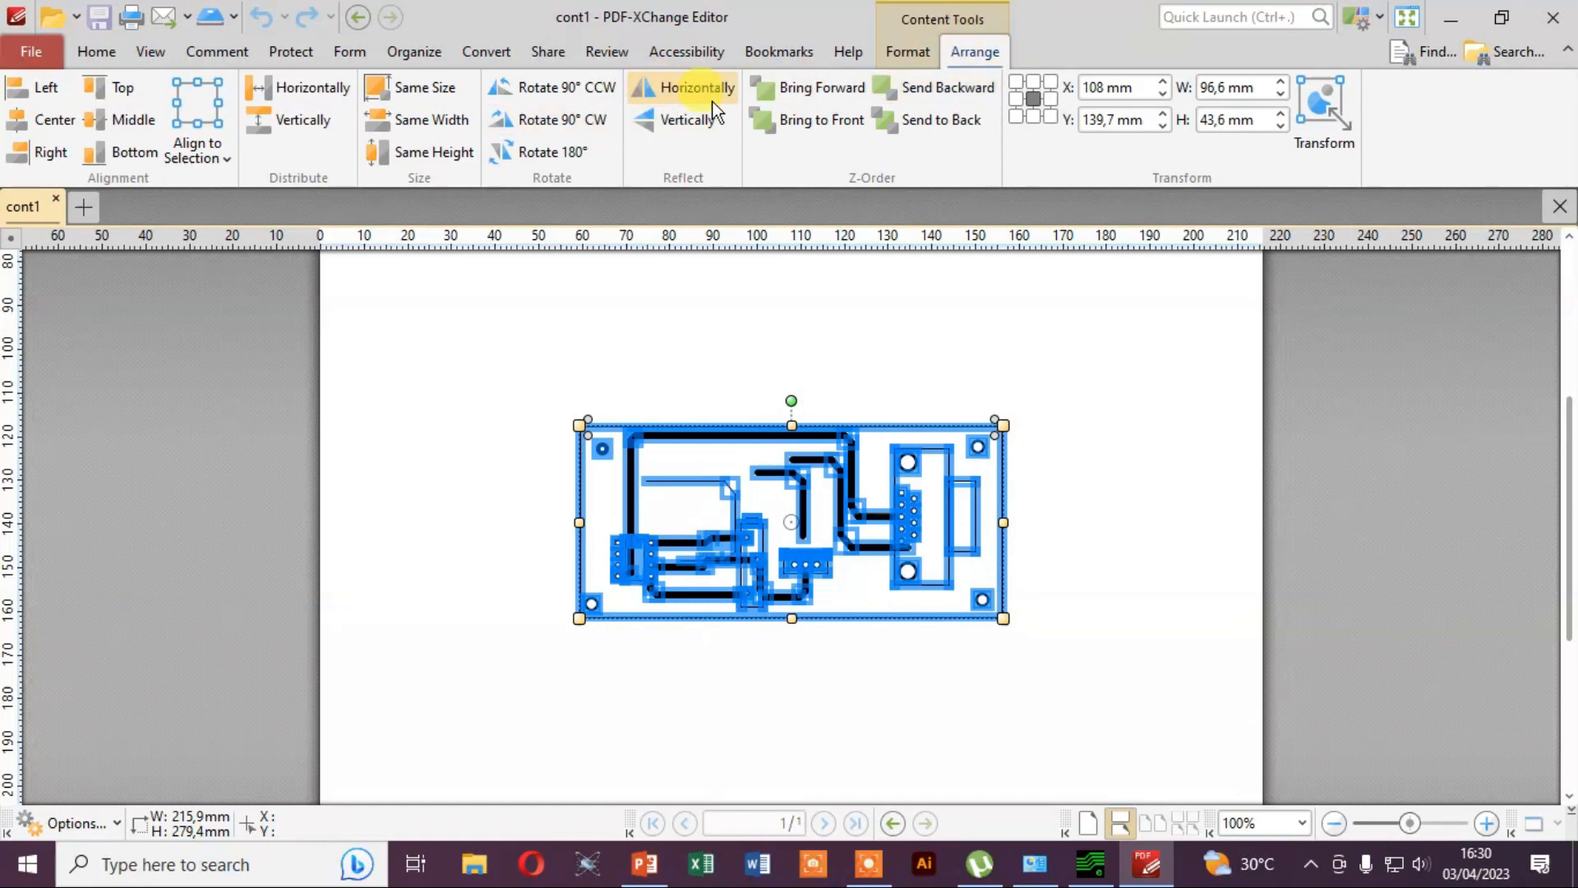
mouse_move(674, 96)
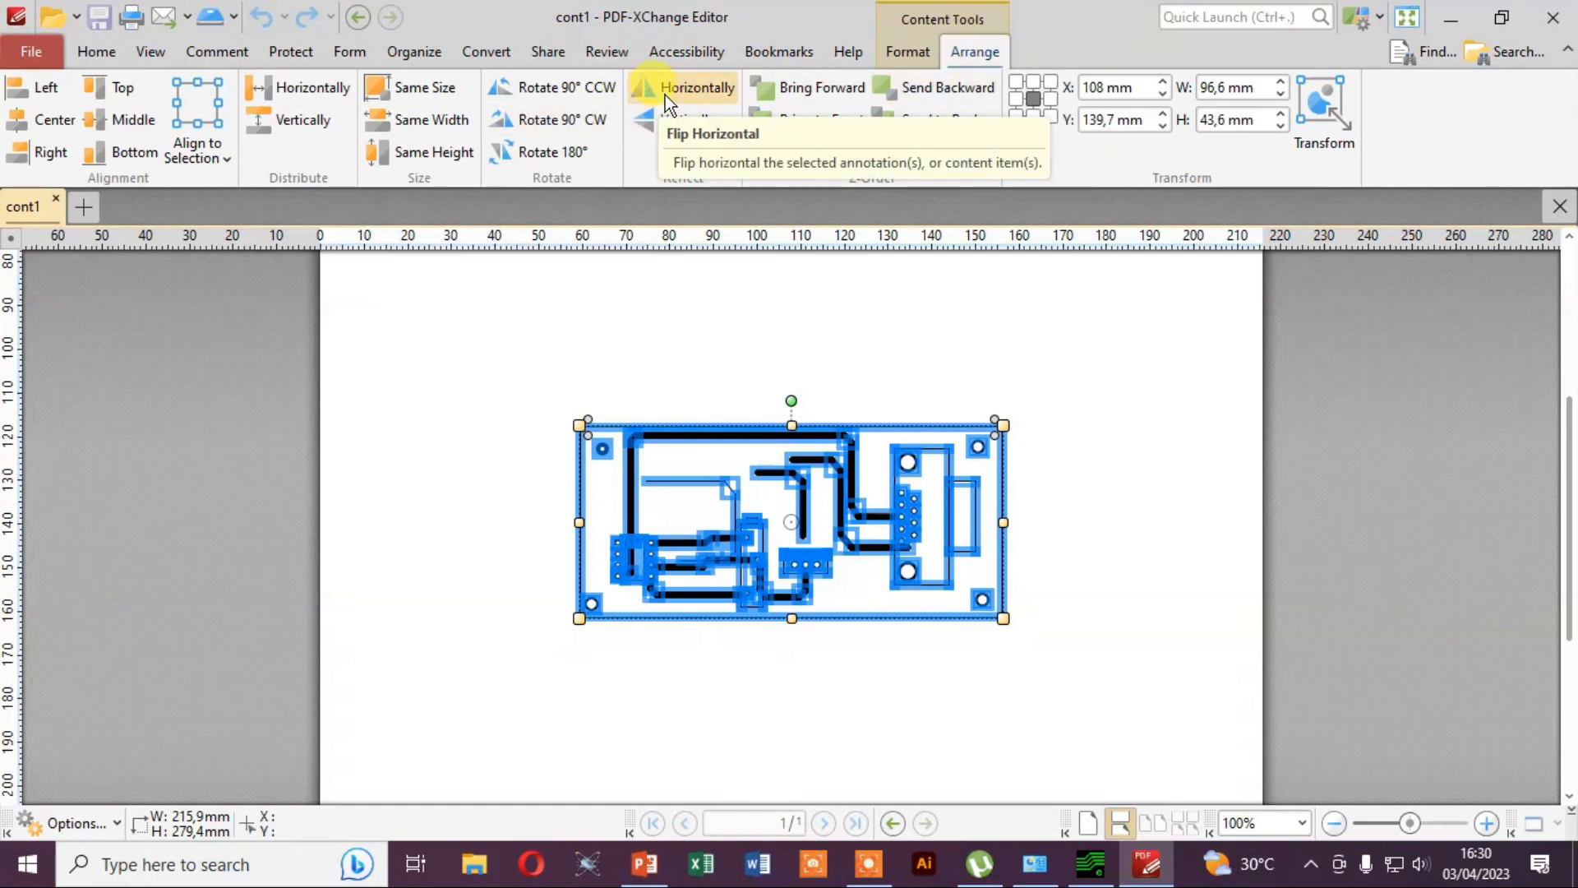
left_click(695, 87)
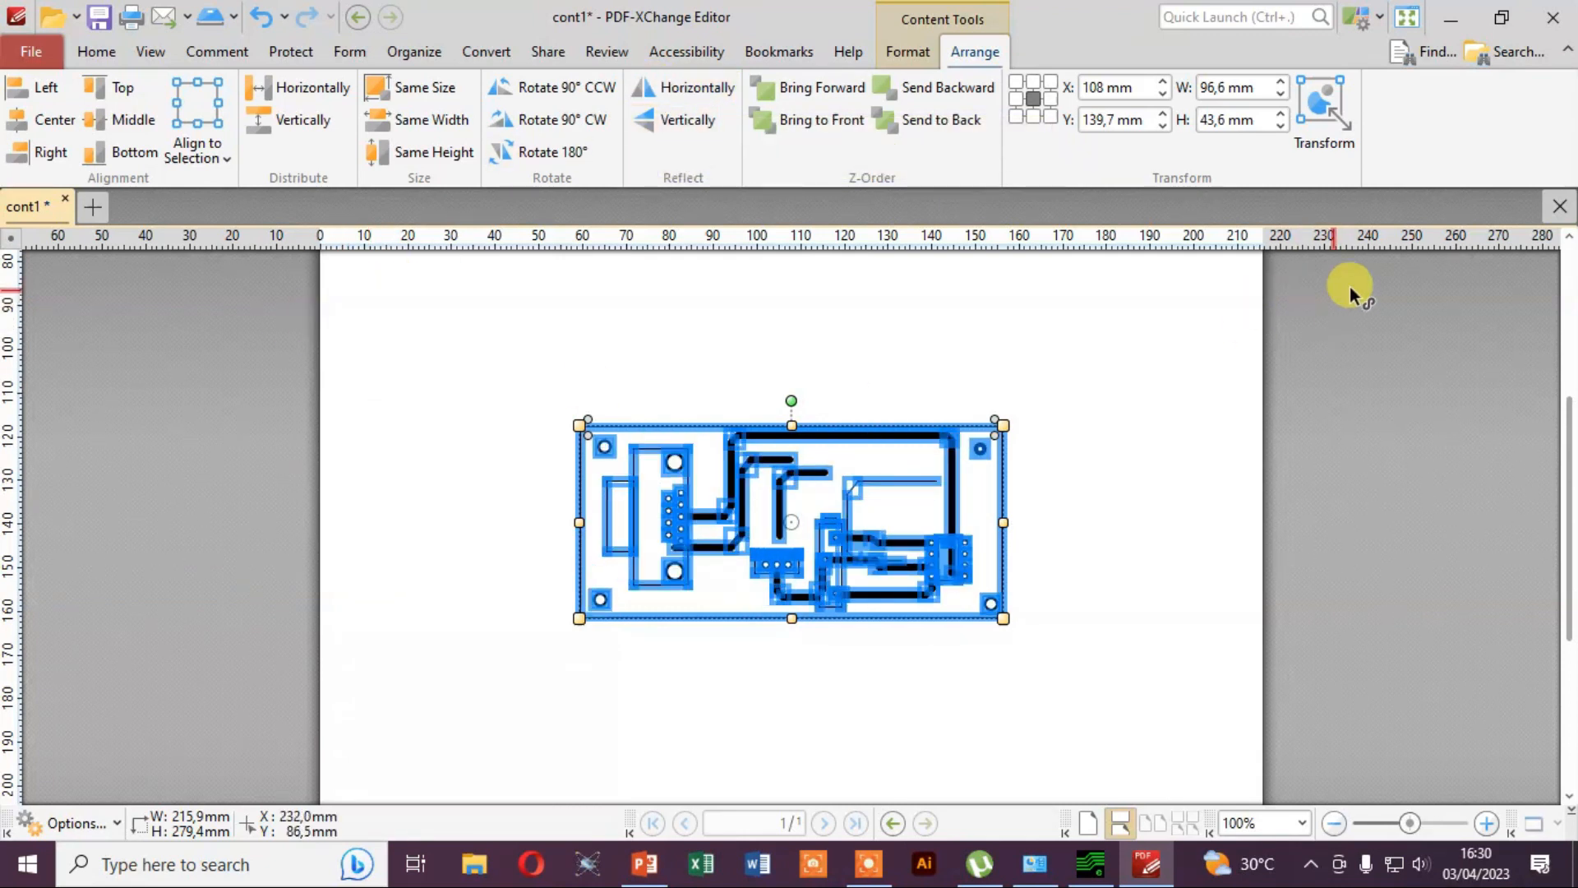
mouse_move(1561, 239)
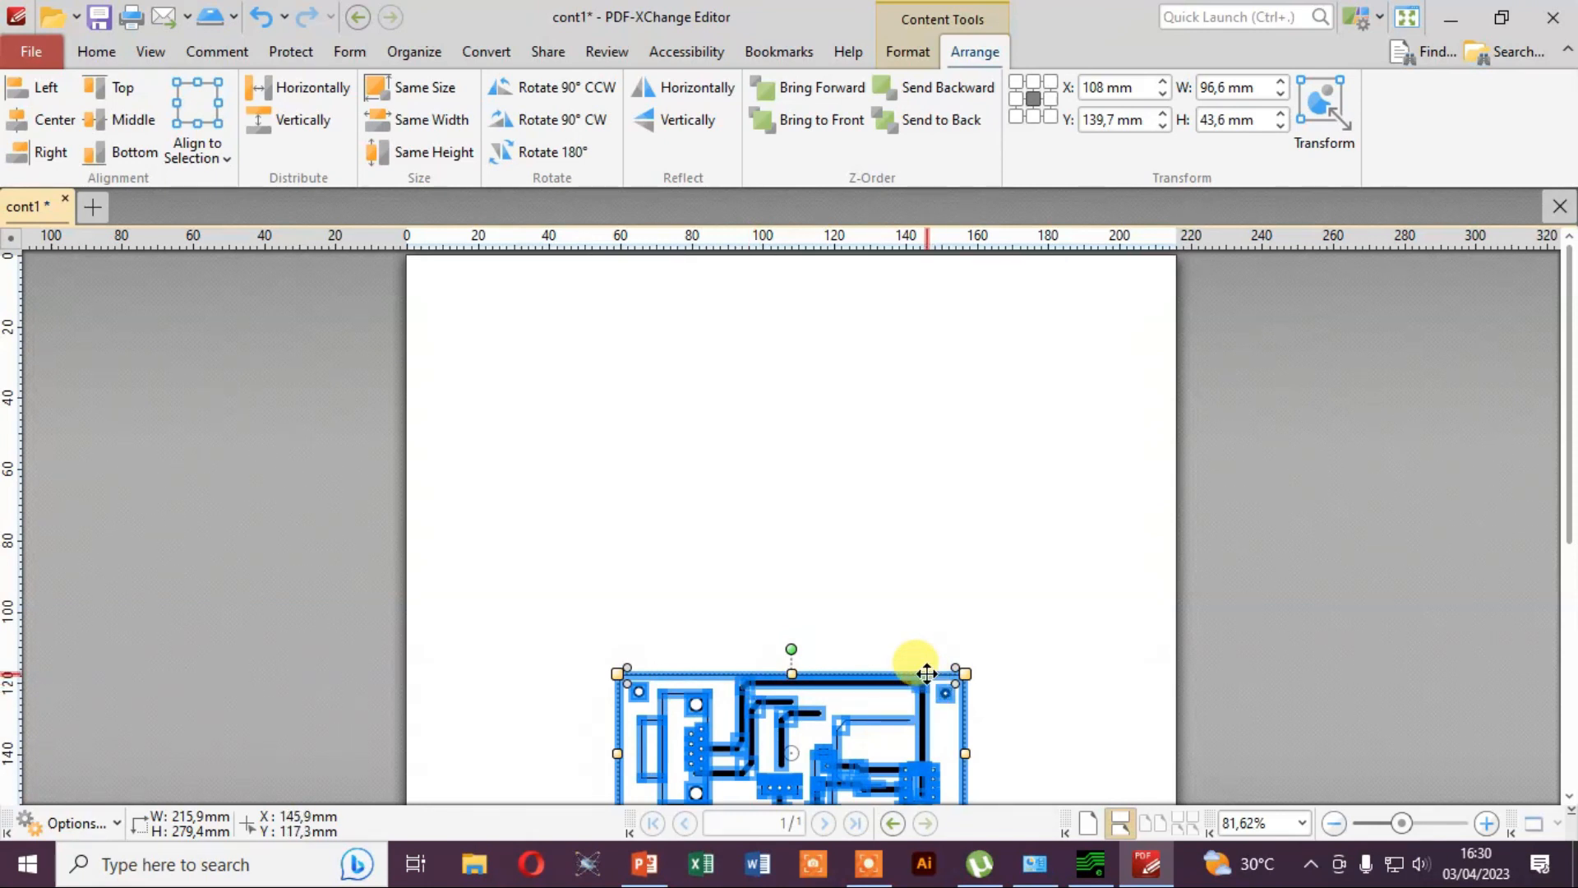
Step: Move the mirrored board to the page's top-left and place a duplicate beside it
left_click_drag(915, 672, 769, 310)
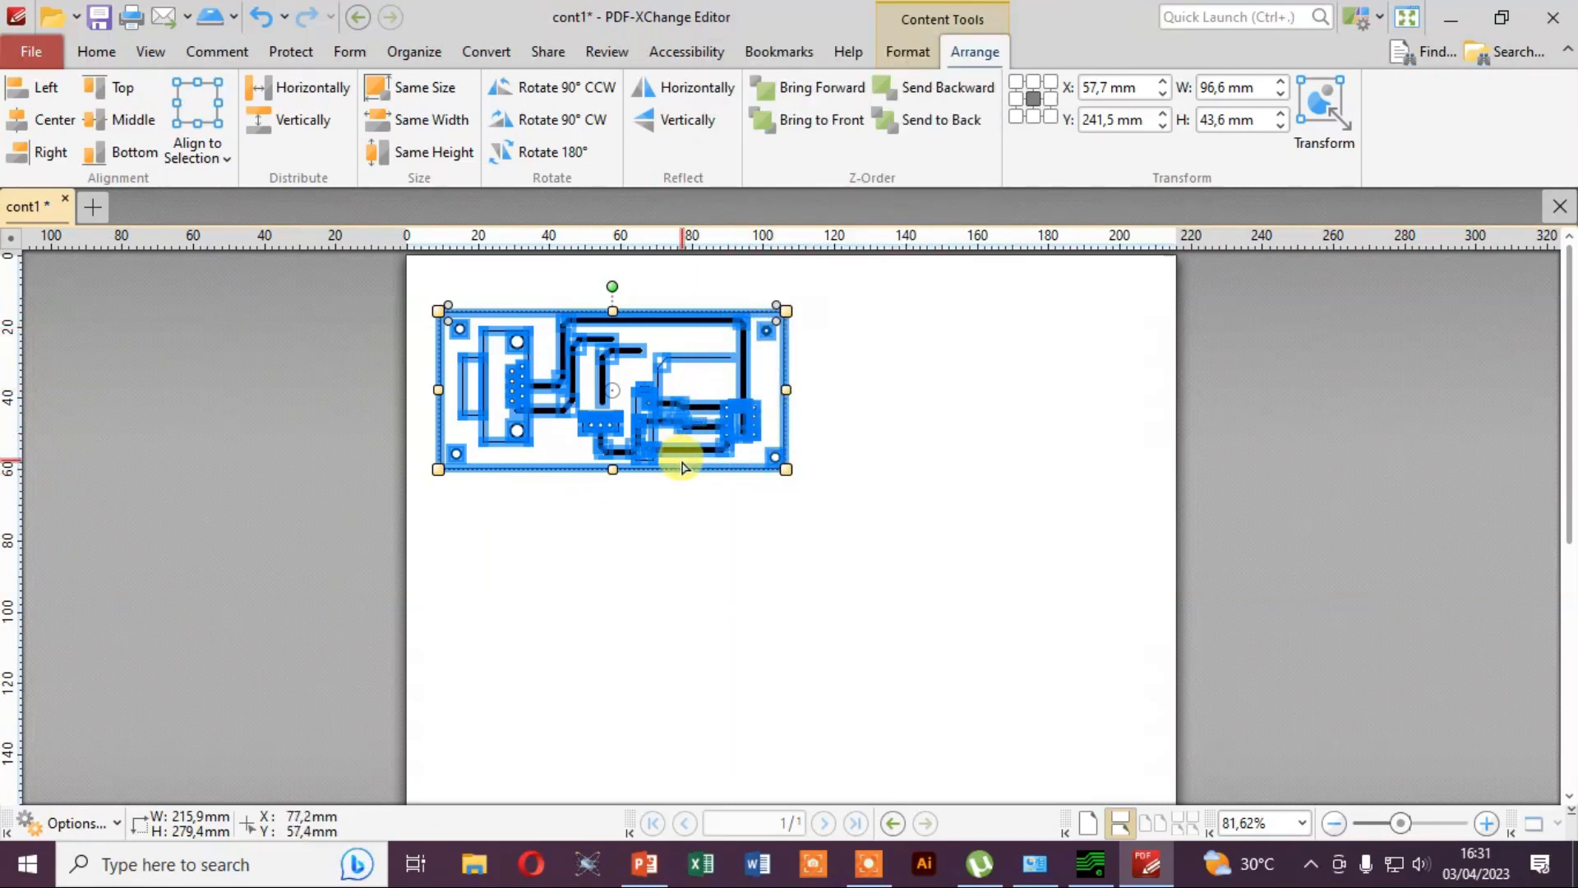
right_click(676, 472)
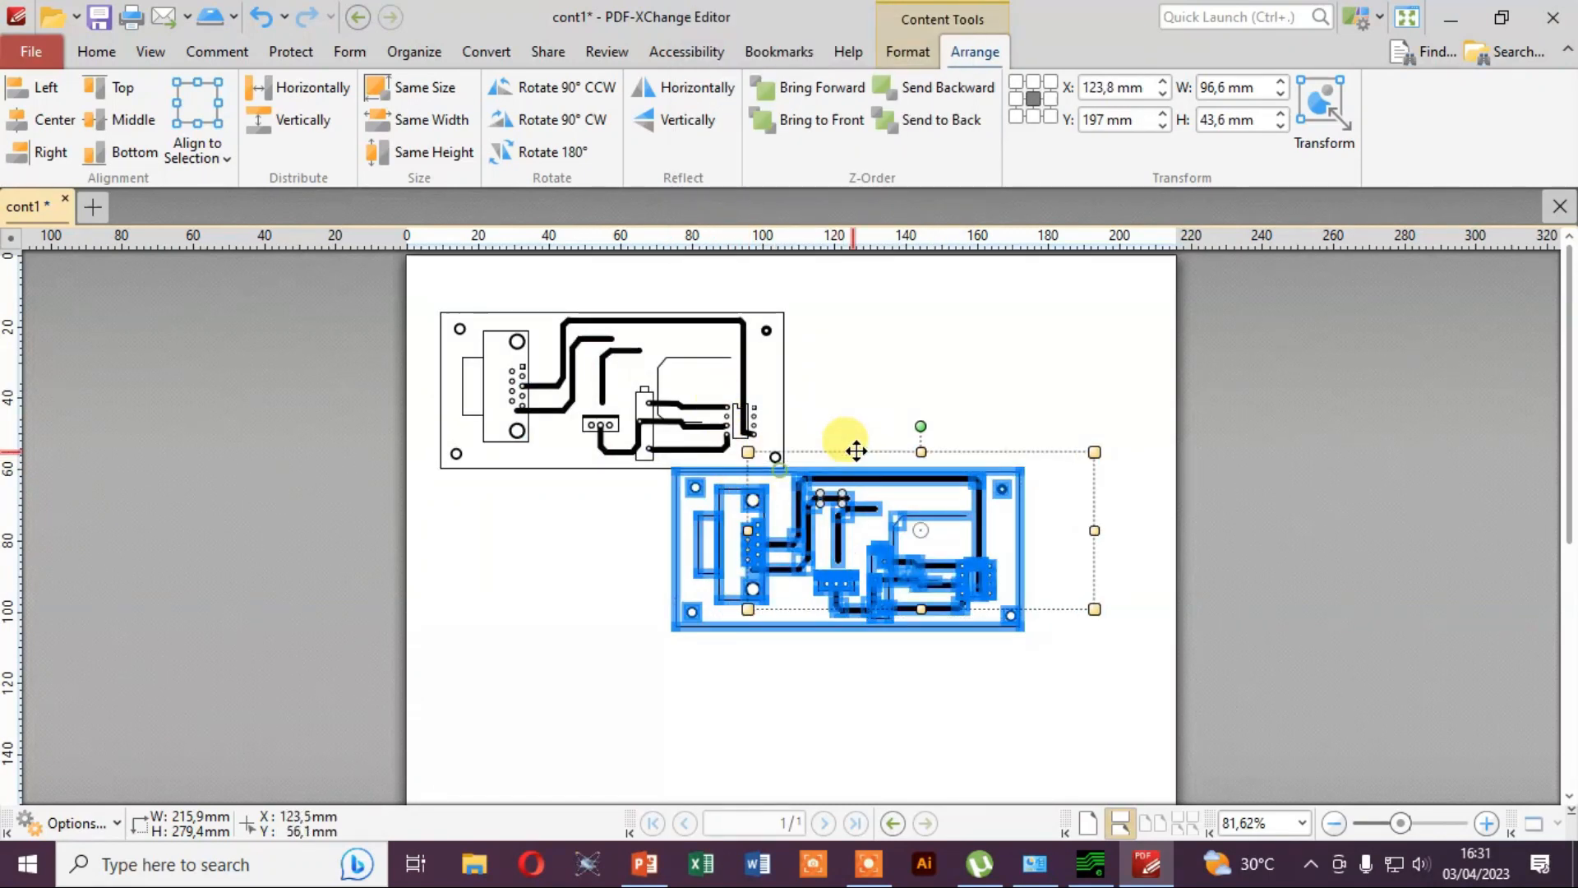
left_click_drag(854, 451, 891, 309)
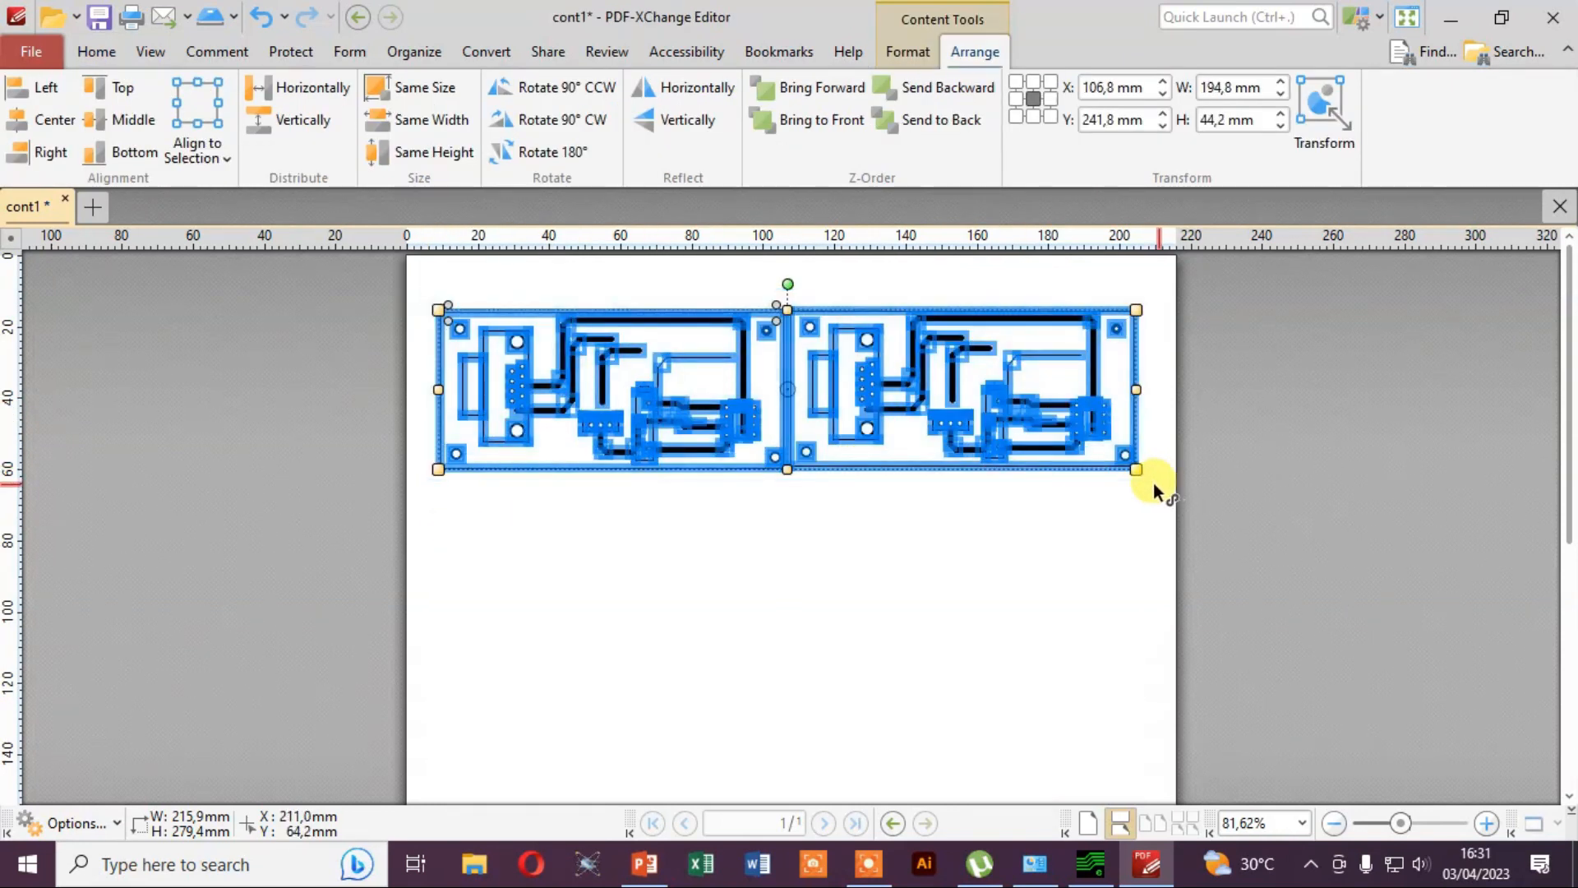
Step: Paste a copy of the two side-by-side boards
right_click(1153, 483)
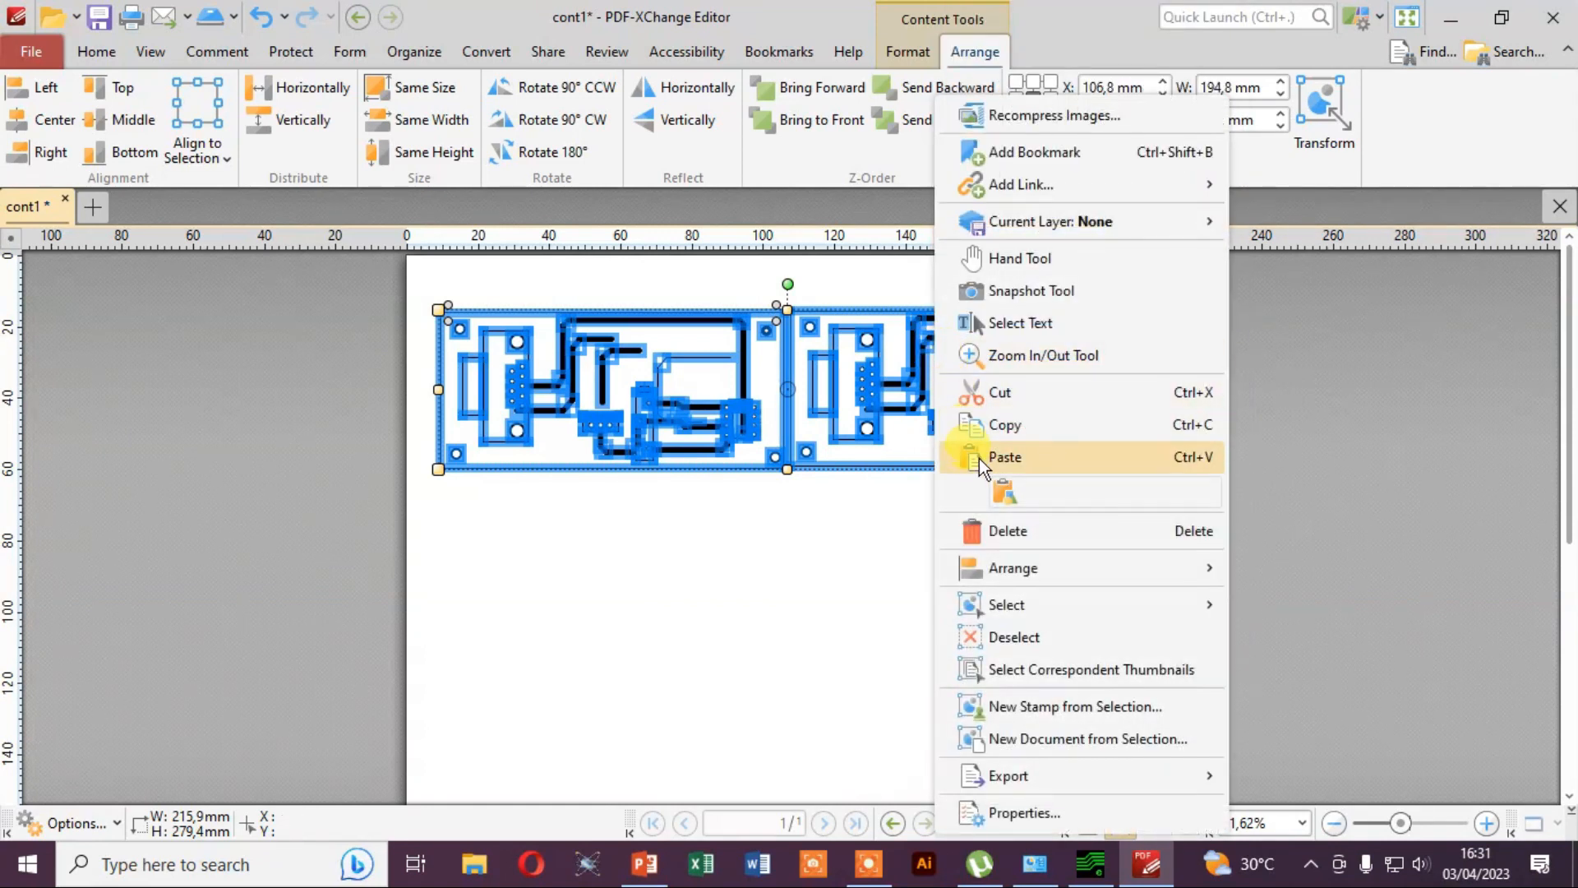
left_click(1002, 457)
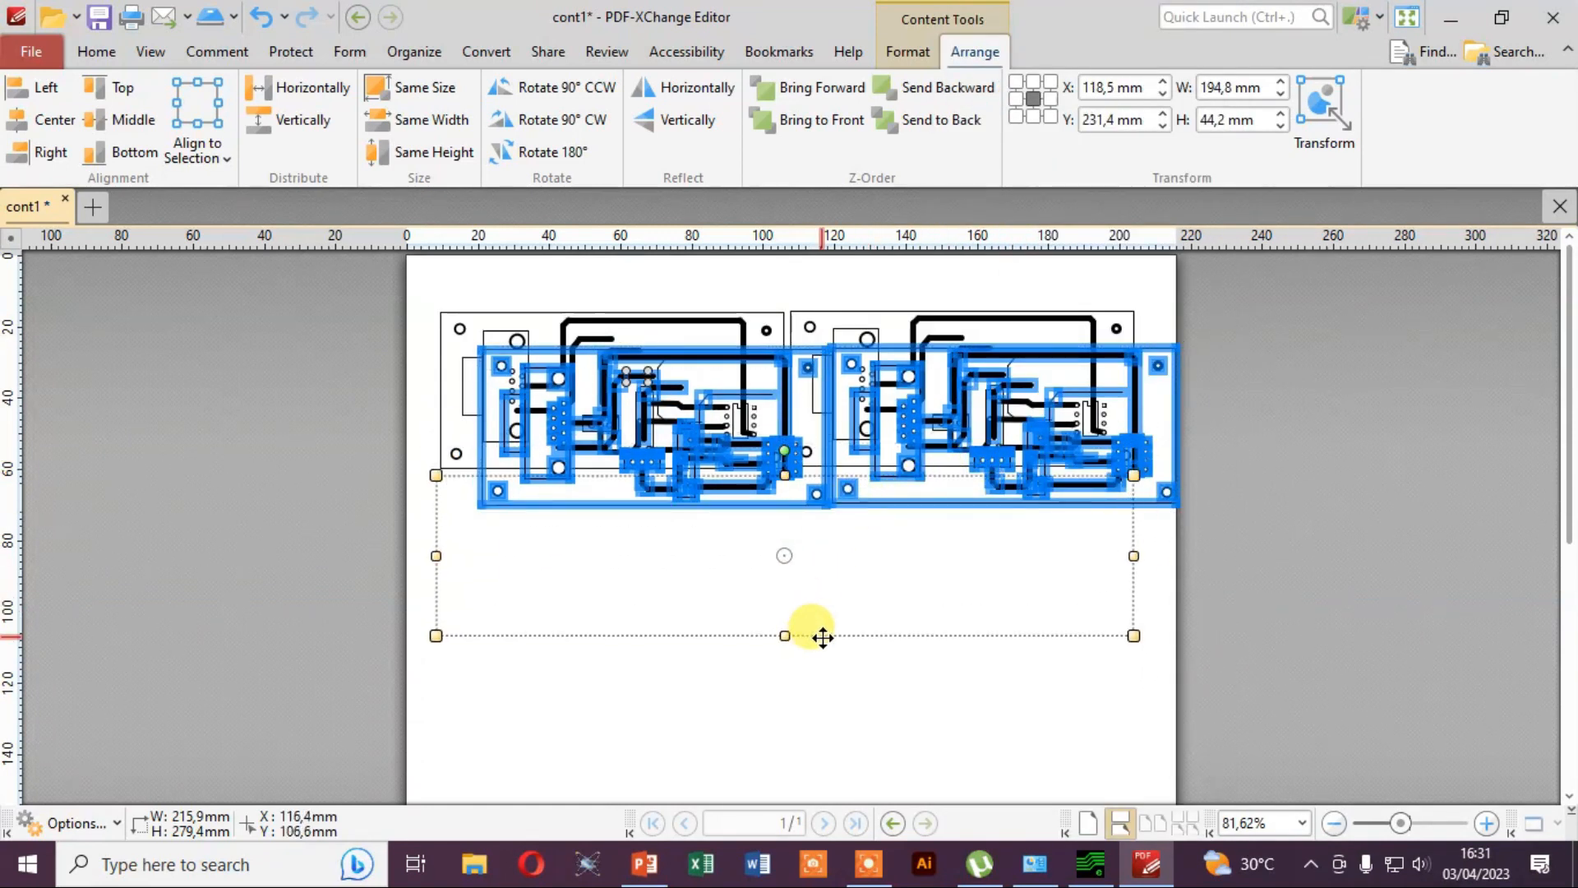